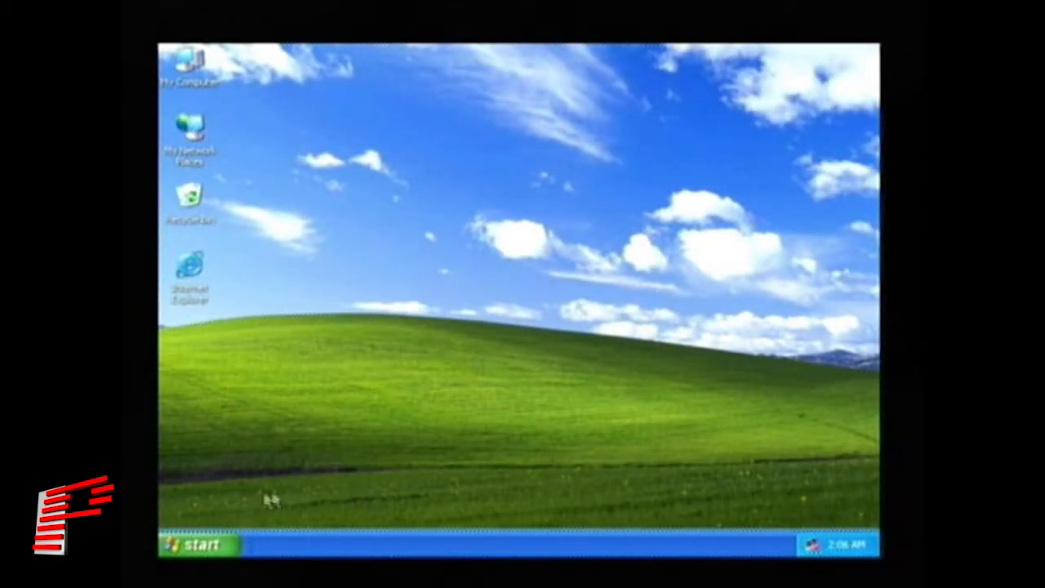
Step: Launch Lasershow Designer 2000 from the Start menu's Programs list
{"action": "left_click", "coordinate": [198, 546]}
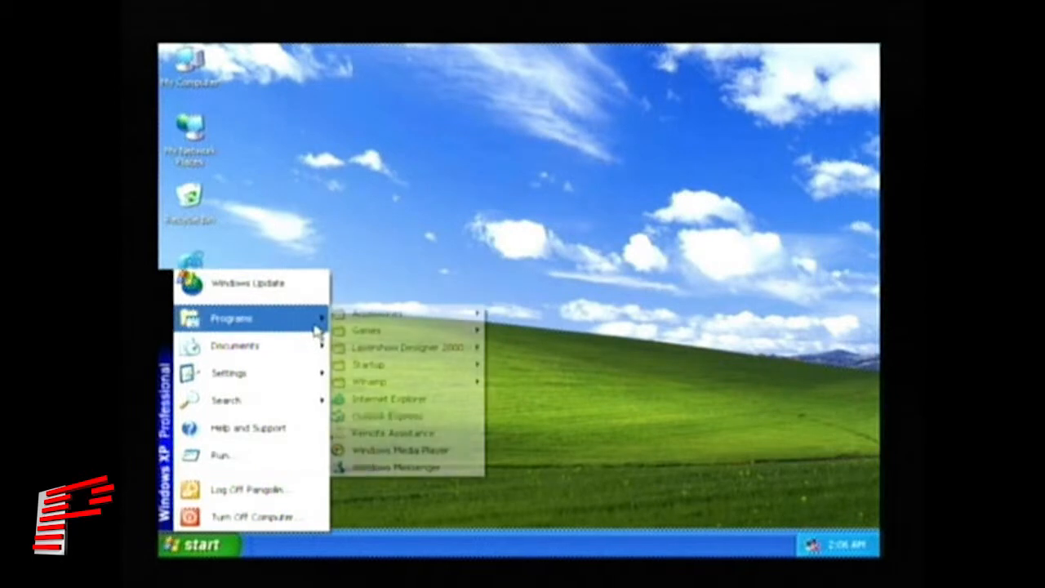
{"action": "mouse_move", "coordinate": [408, 346]}
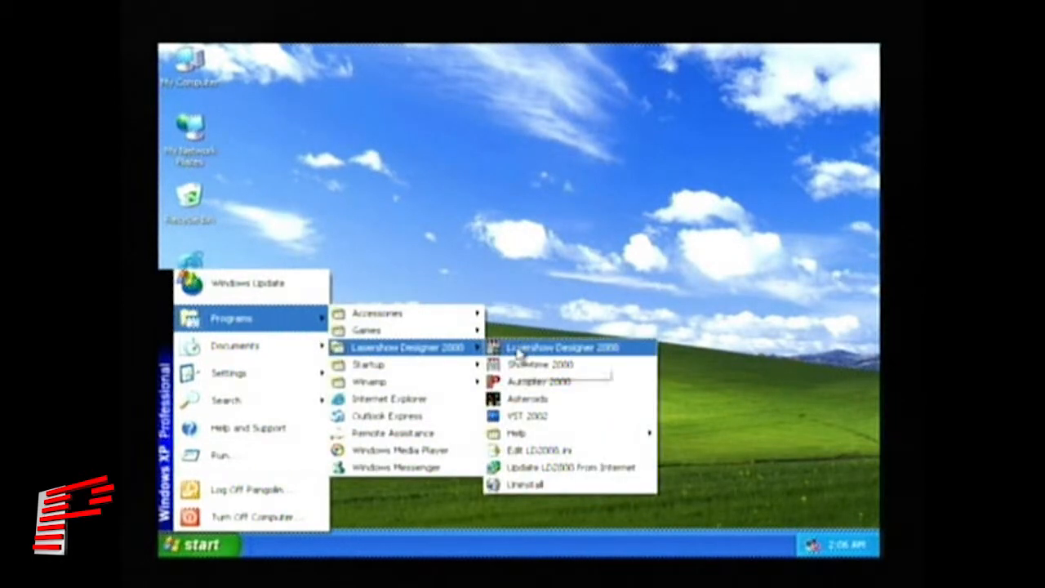
{"action": "left_click", "coordinate": [559, 347]}
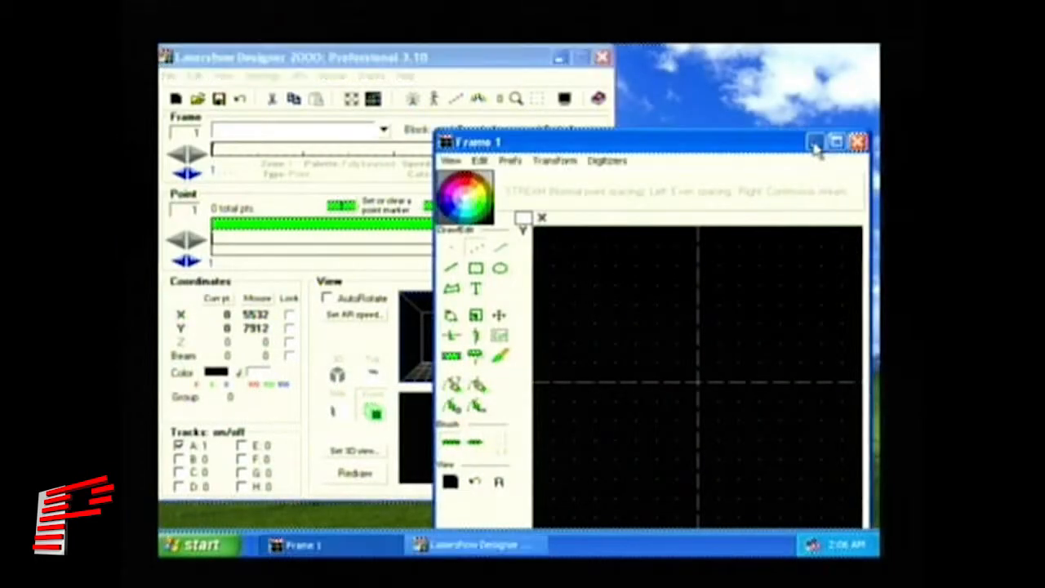
Step: Close the Frame 1 drawing window, leaving only the main window
{"action": "left_click", "coordinate": [859, 140]}
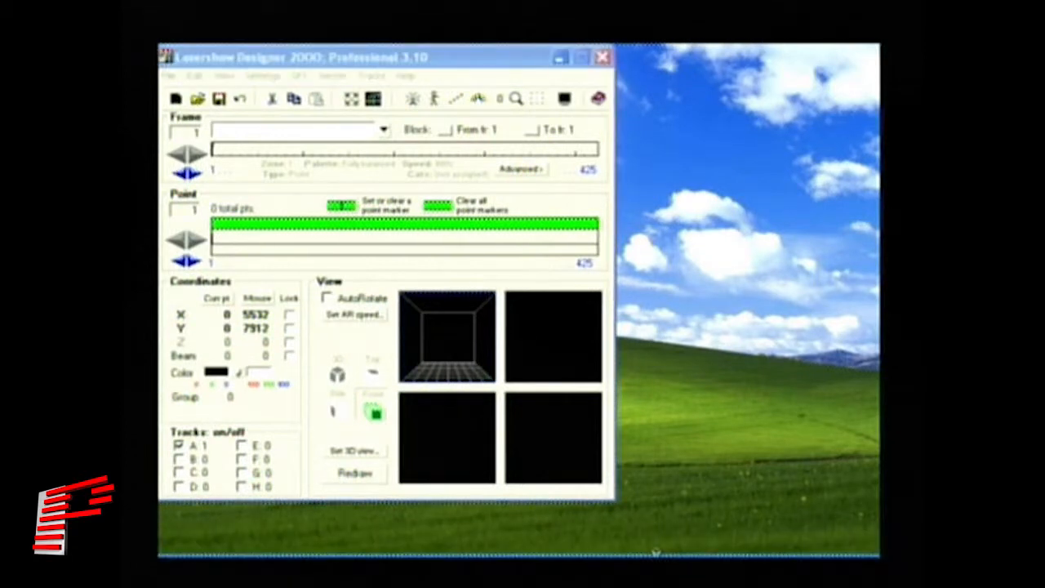
{"action": "mouse_move", "coordinate": [604, 433]}
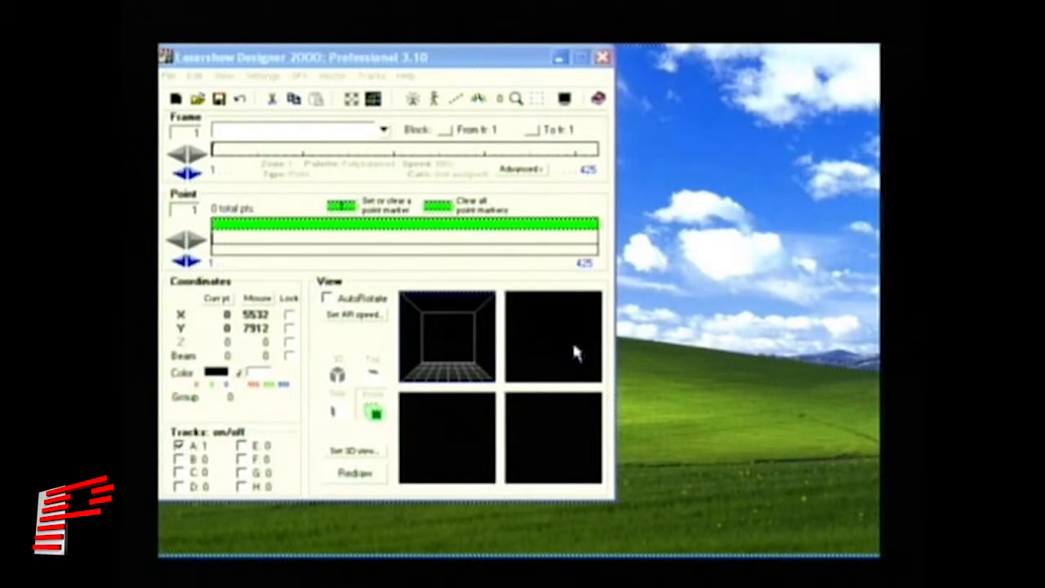
{"action": "mouse_move", "coordinate": [411, 337]}
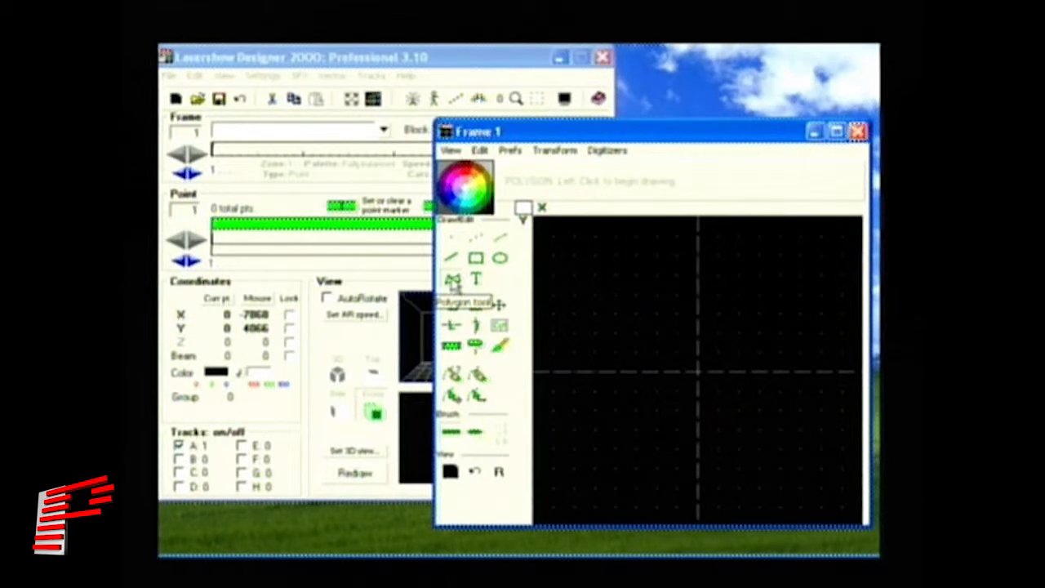
Step: Make the Rectangle tool active in the reopened Frame 1 window
{"action": "left_click", "coordinate": [477, 258]}
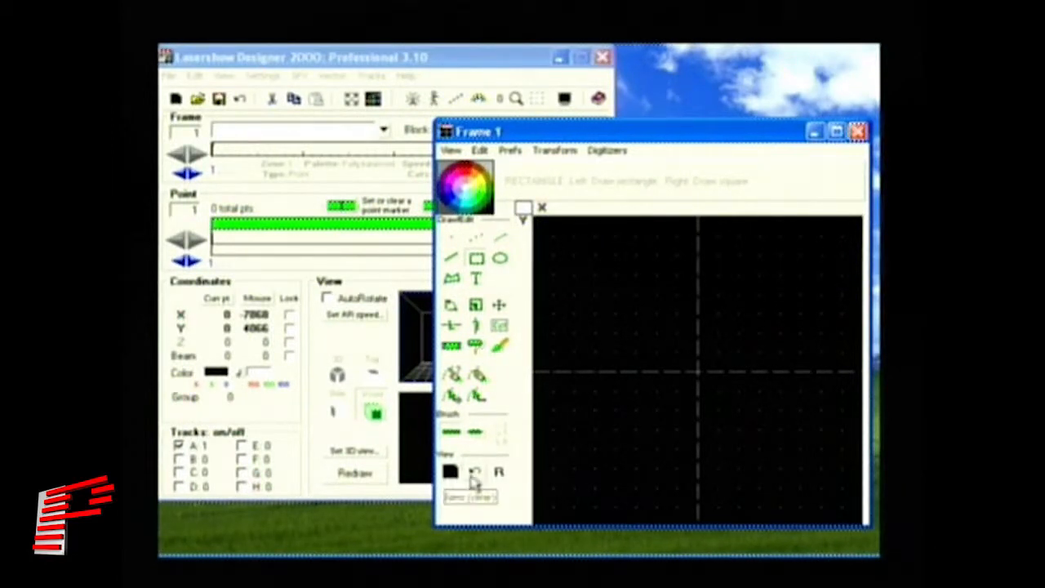
{"action": "mouse_move", "coordinate": [499, 472]}
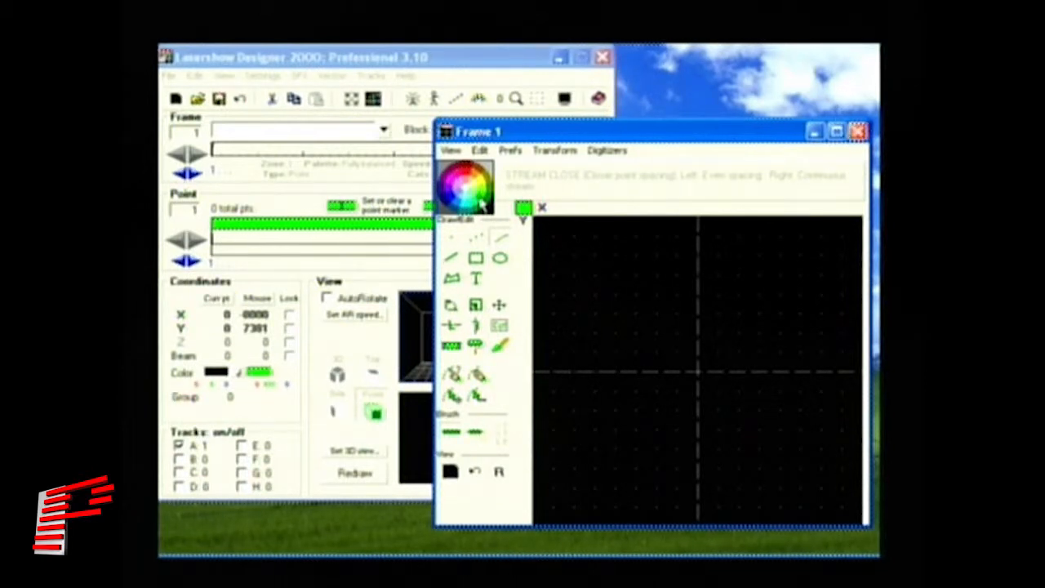
{"action": "mouse_move", "coordinate": [526, 215]}
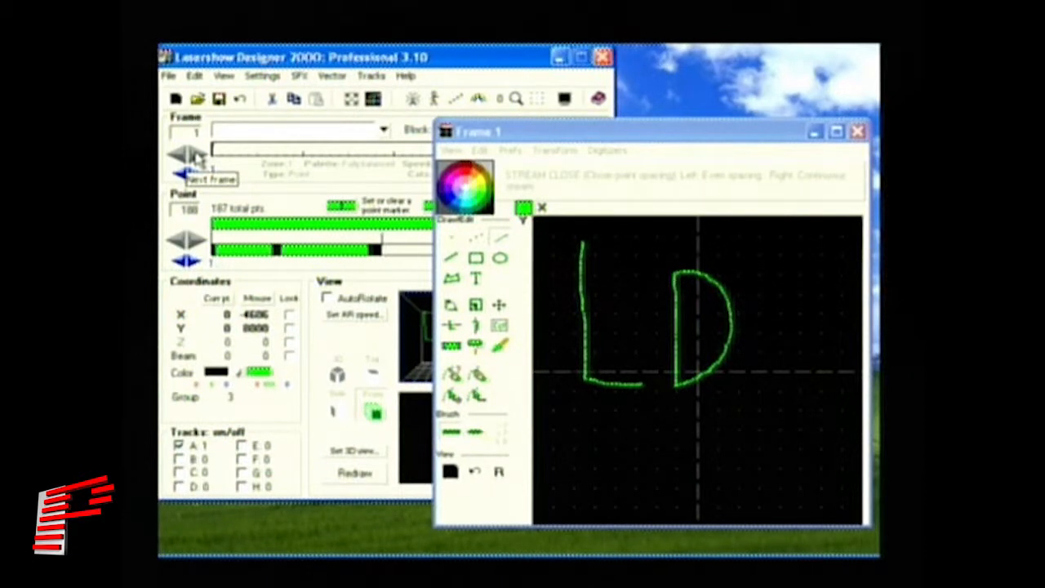
Step: Move to Frame 2 and draw a red horizontal line across its upper half
{"action": "left_click", "coordinate": [186, 157]}
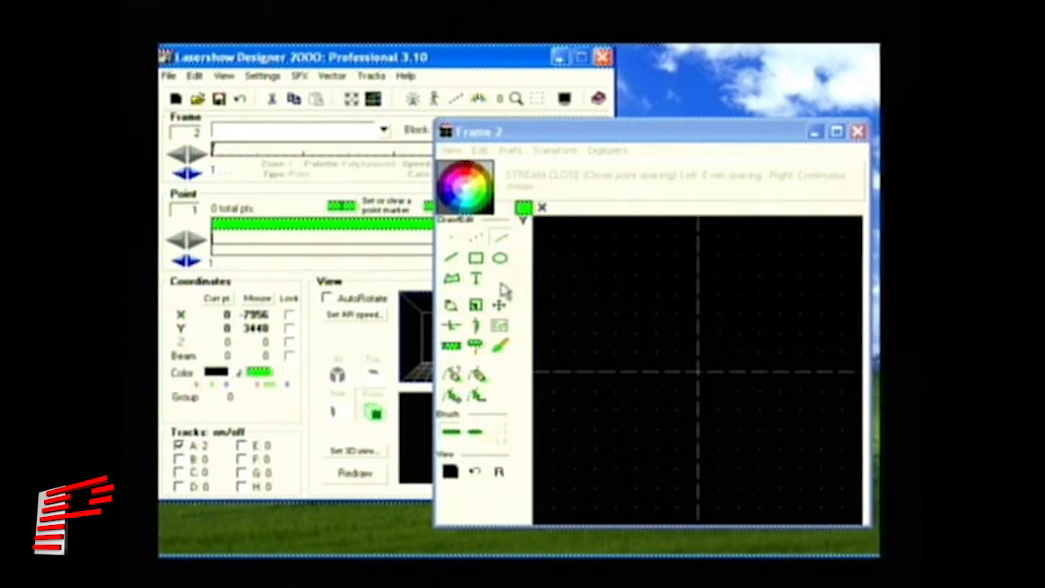
{"action": "mouse_move", "coordinate": [444, 258]}
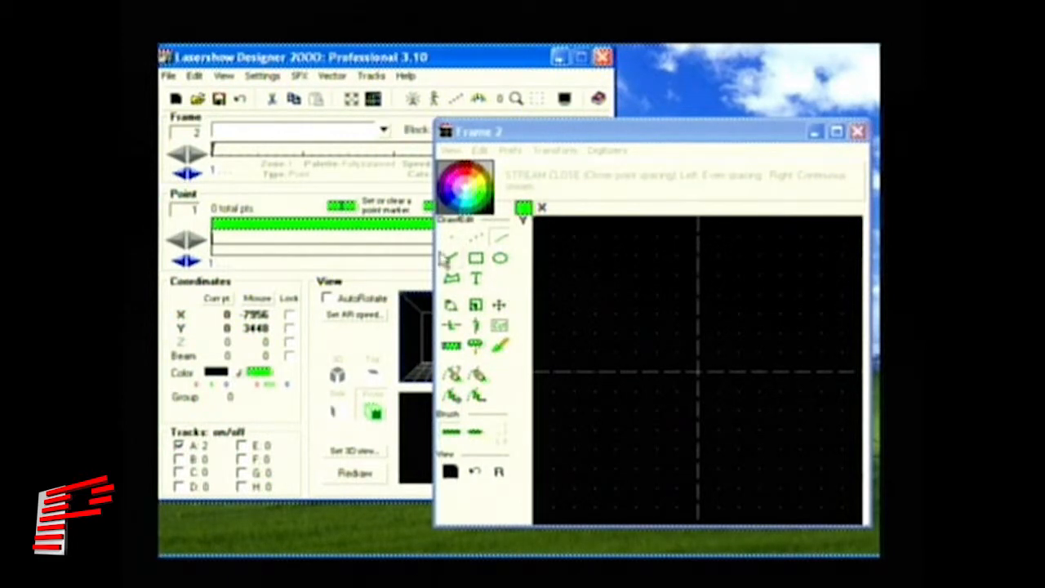
{"action": "left_click", "coordinate": [450, 259]}
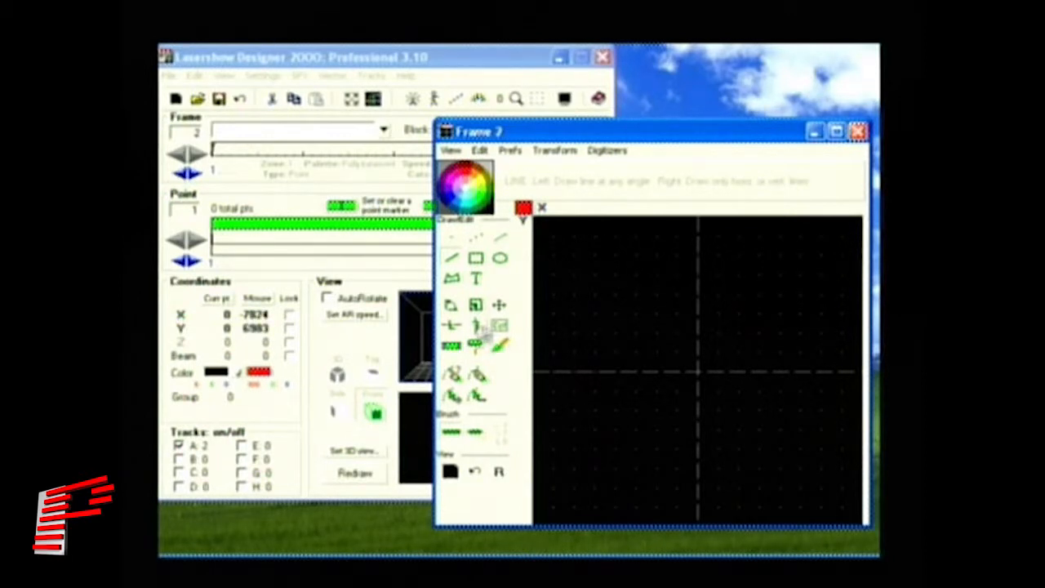
{"action": "left_click_drag", "start_coordinate": [563, 294], "coordinate": [748, 301]}
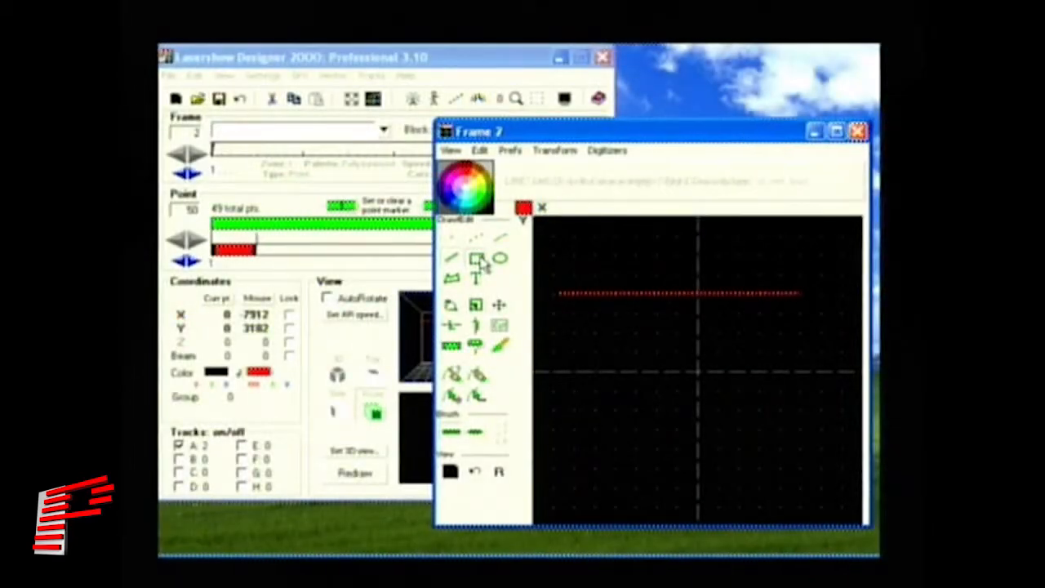
Step: Draw a green rectangle around the centre of Frame 2, below the red line
{"action": "left_click", "coordinate": [477, 259]}
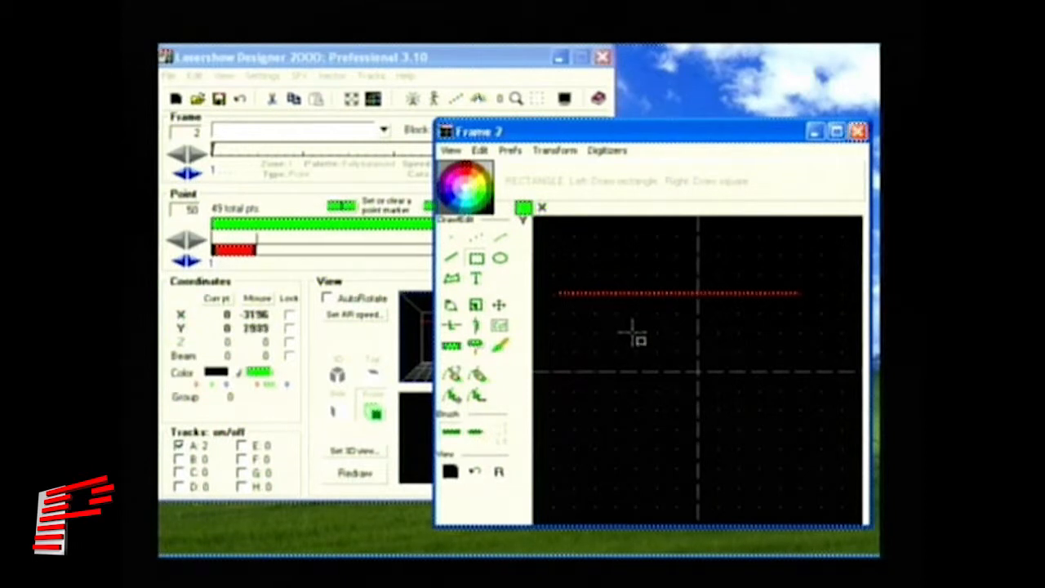
{"action": "left_click_drag", "start_coordinate": [629, 330], "coordinate": [755, 444]}
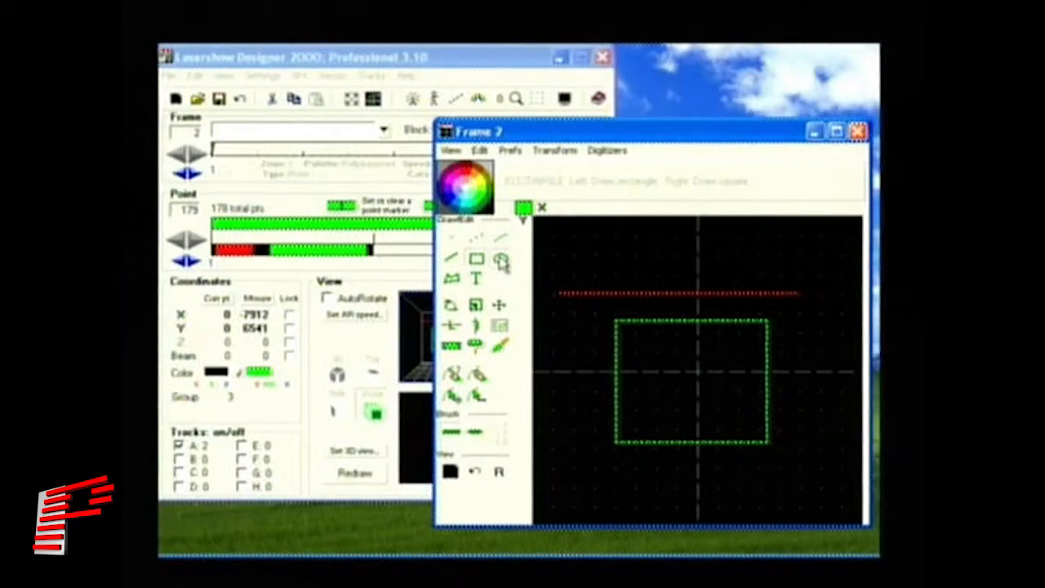
Step: Draw a blue ellipse inside the green rectangle in Frame 2
{"action": "left_click", "coordinate": [477, 258]}
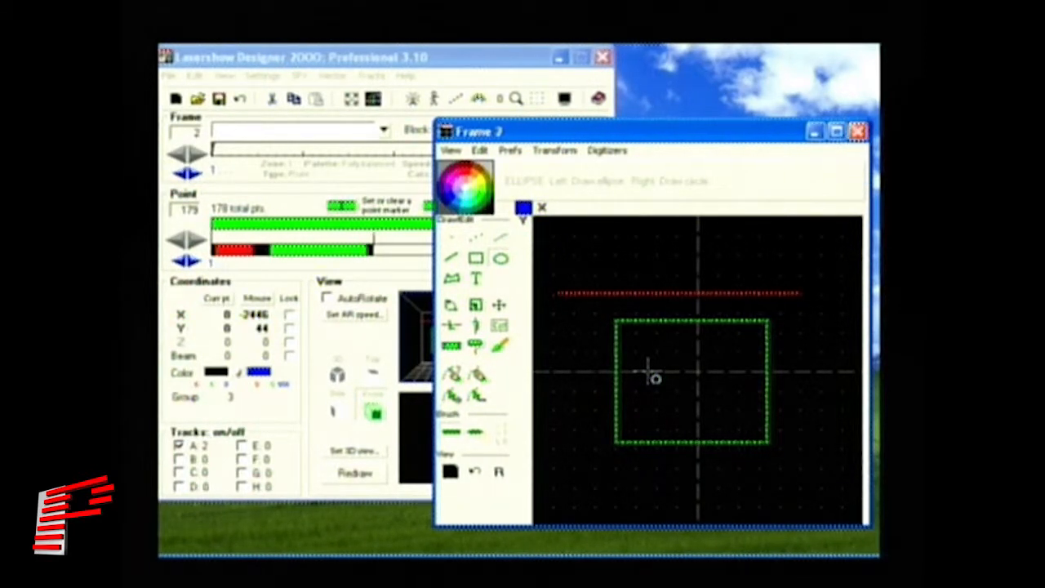
{"action": "left_click_drag", "start_coordinate": [653, 379], "coordinate": [719, 441]}
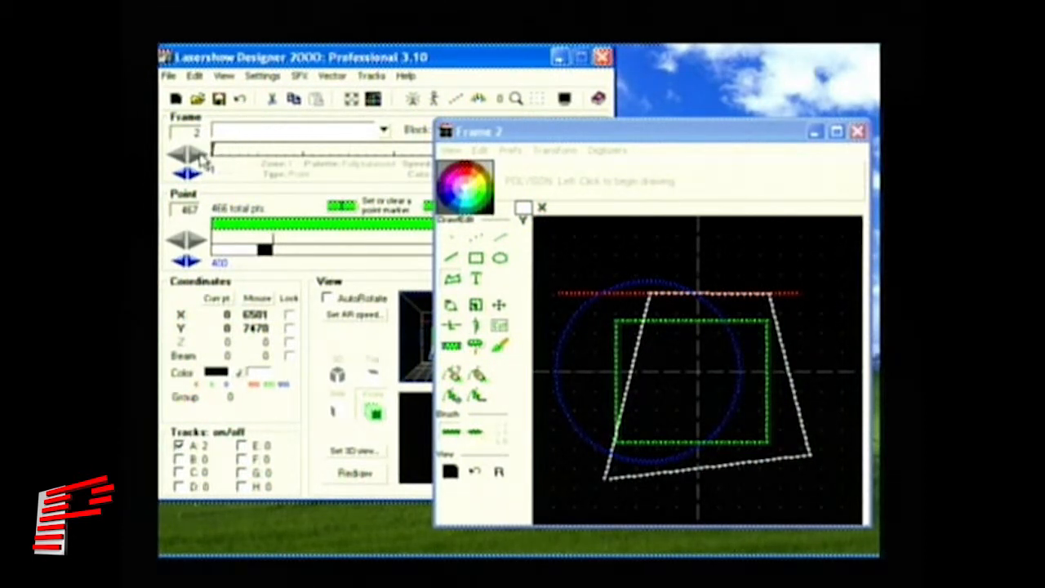
{"action": "left_click", "coordinate": [200, 155]}
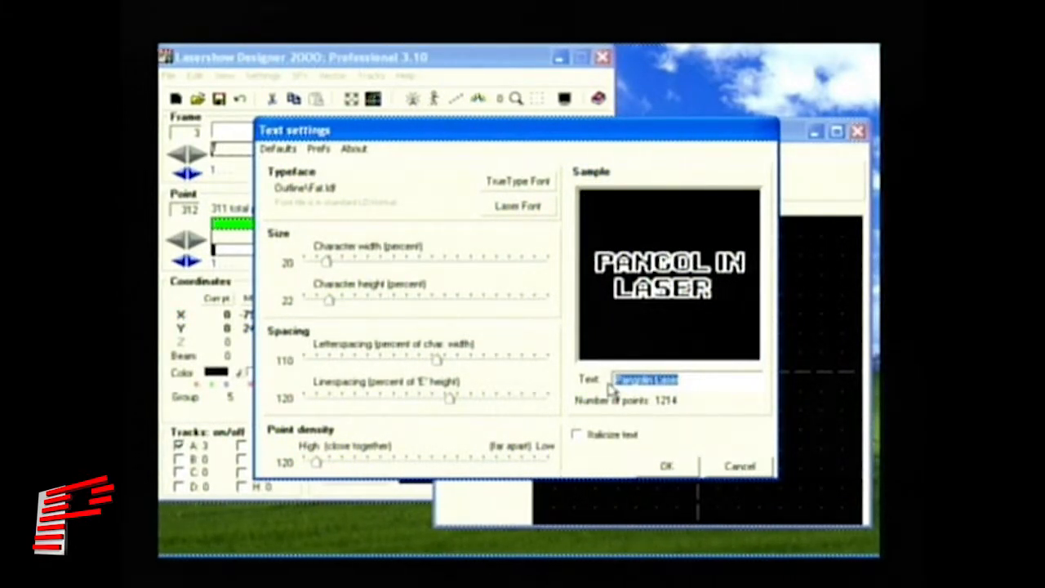
Step: Preview the text 'New laser' and try the TrueType fonts Times New Roman and Arial
{"action": "type", "text": "New laser"}
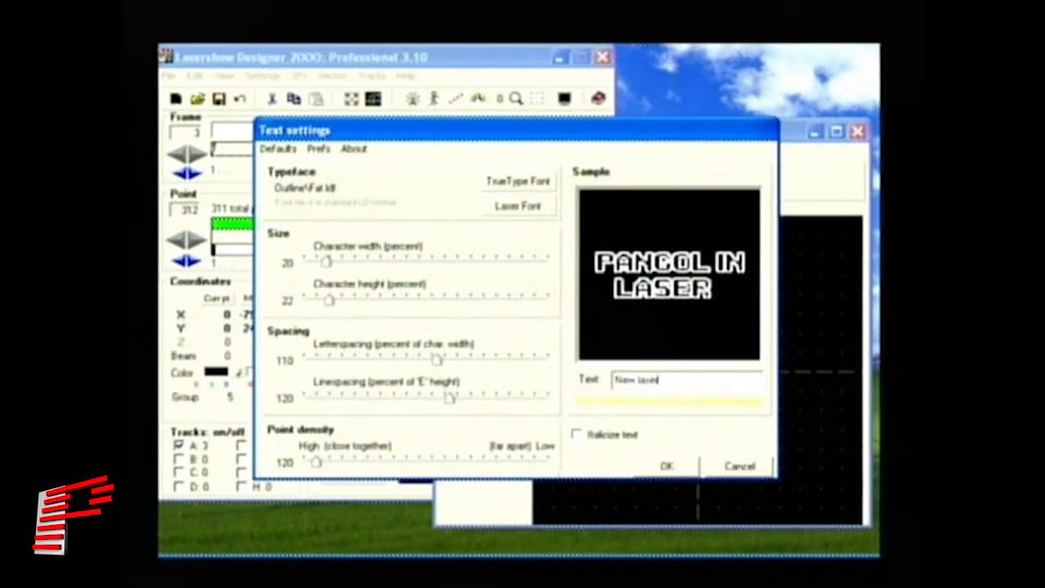
{"action": "left_click", "coordinate": [518, 180]}
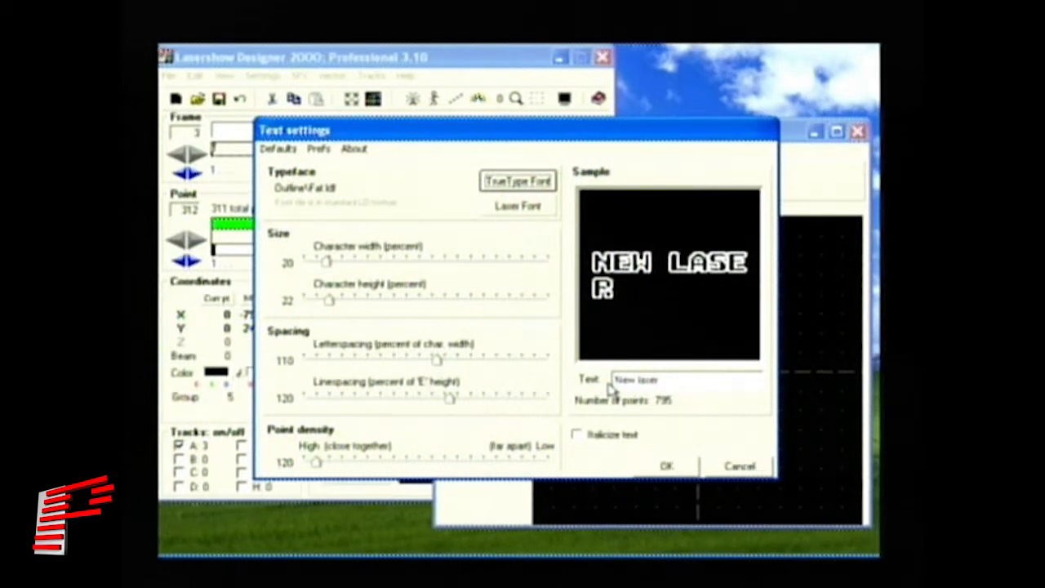
{"action": "mouse_move", "coordinate": [699, 329]}
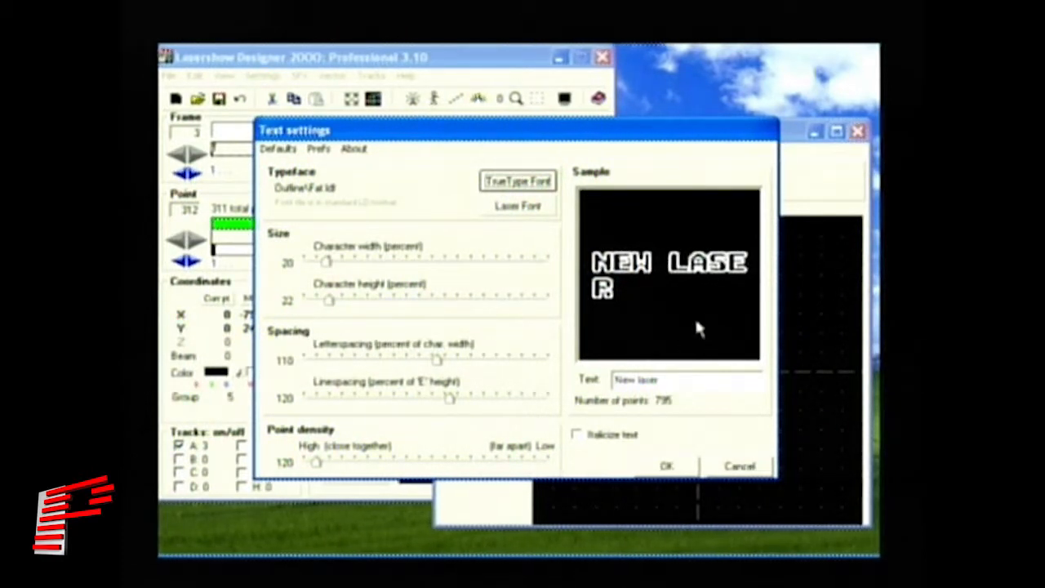
{"action": "mouse_move", "coordinate": [624, 226]}
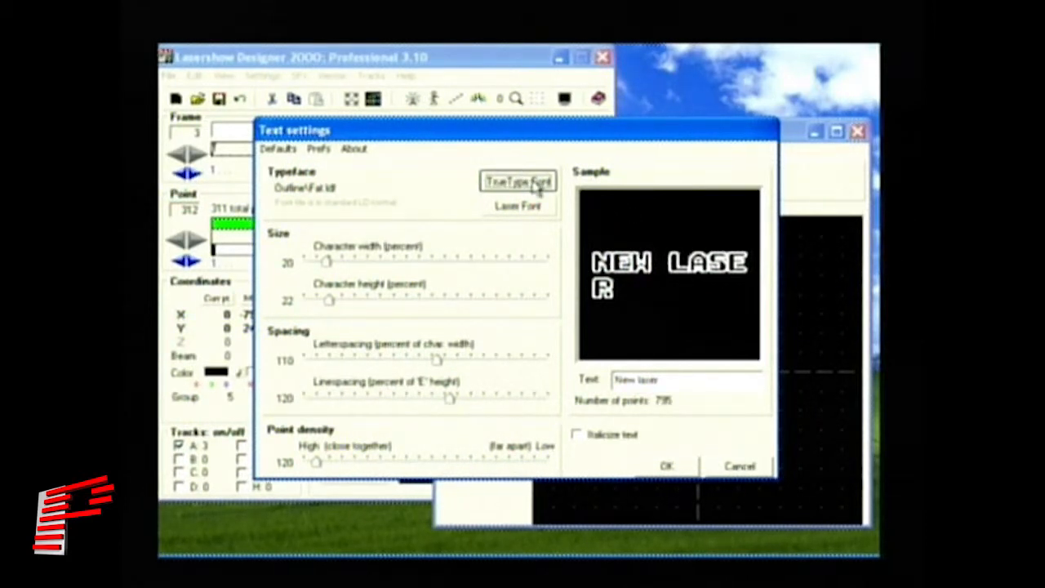
{"action": "left_click", "coordinate": [519, 179]}
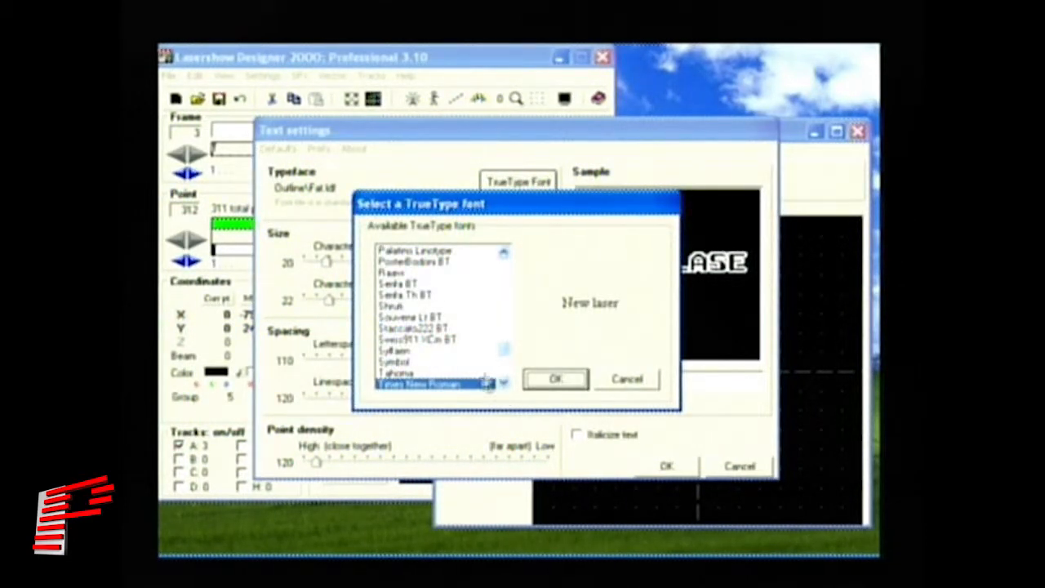
{"action": "left_click", "coordinate": [556, 379]}
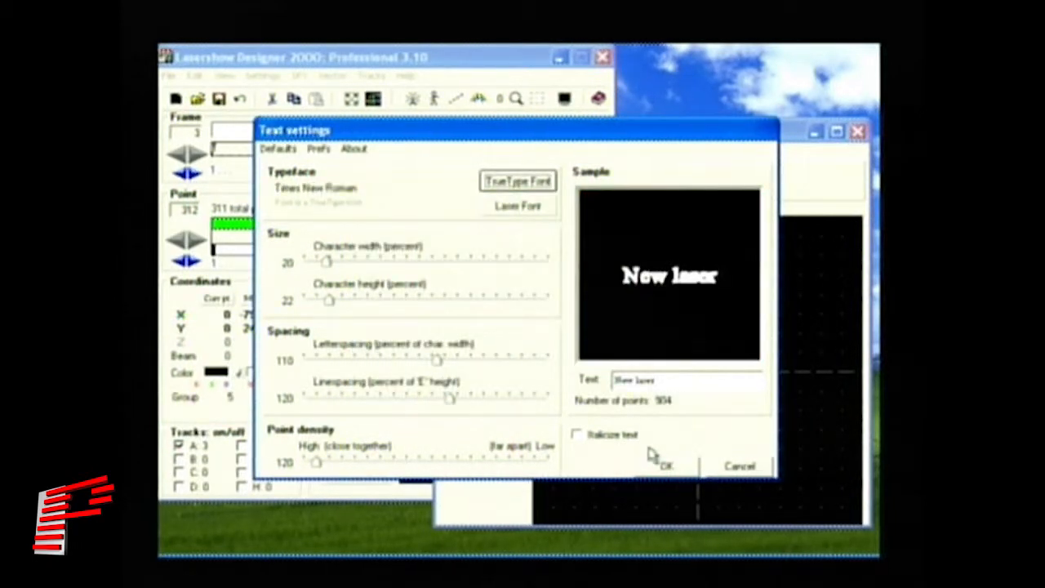
{"action": "left_click", "coordinate": [520, 180]}
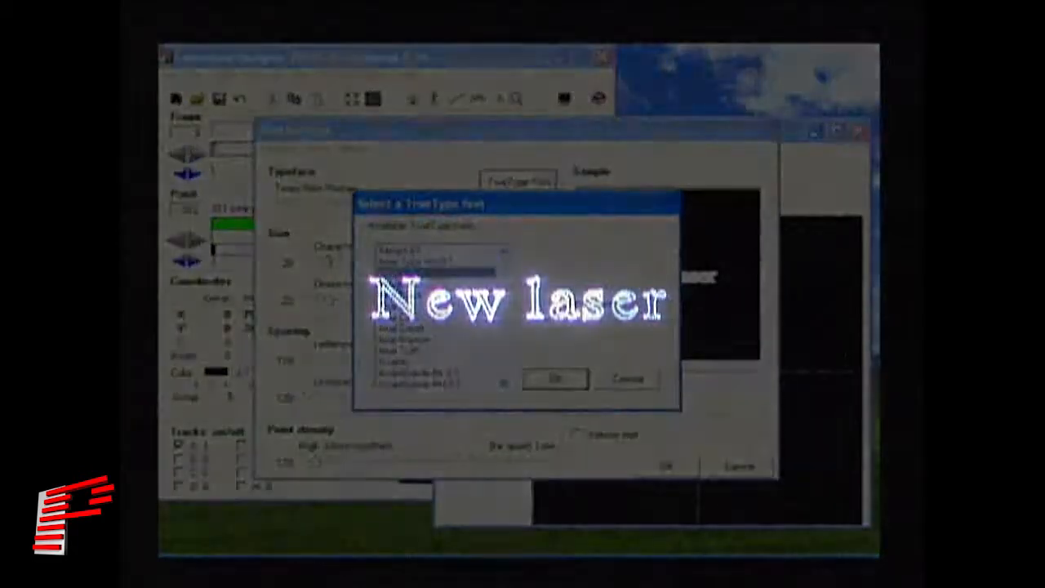
{"action": "left_click", "coordinate": [555, 378]}
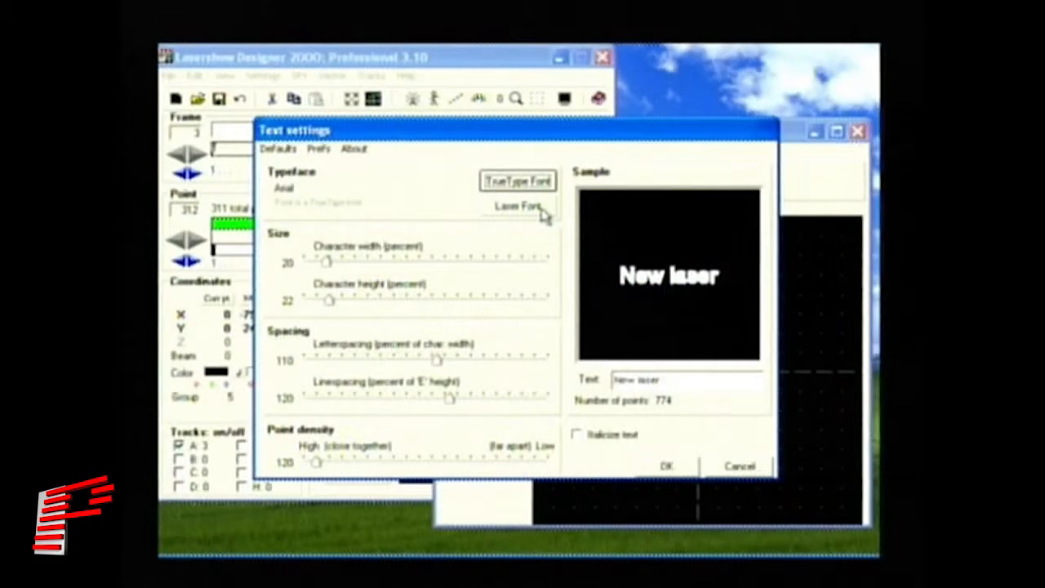
Step: Switch to the Stick laser font and raise character width to 29% and height to 43%
{"action": "left_click", "coordinate": [517, 180]}
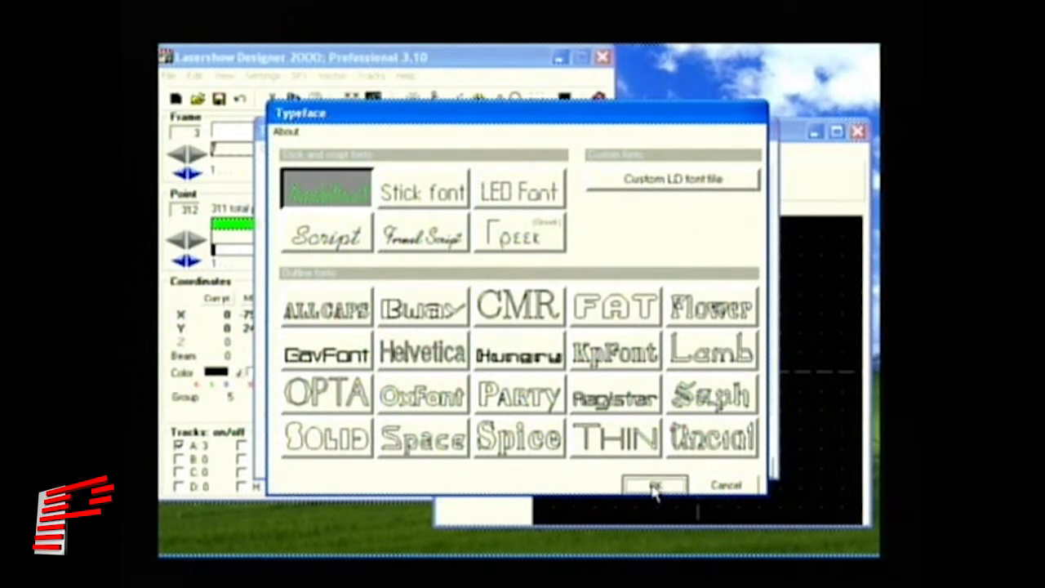
{"action": "left_click", "coordinate": [653, 485]}
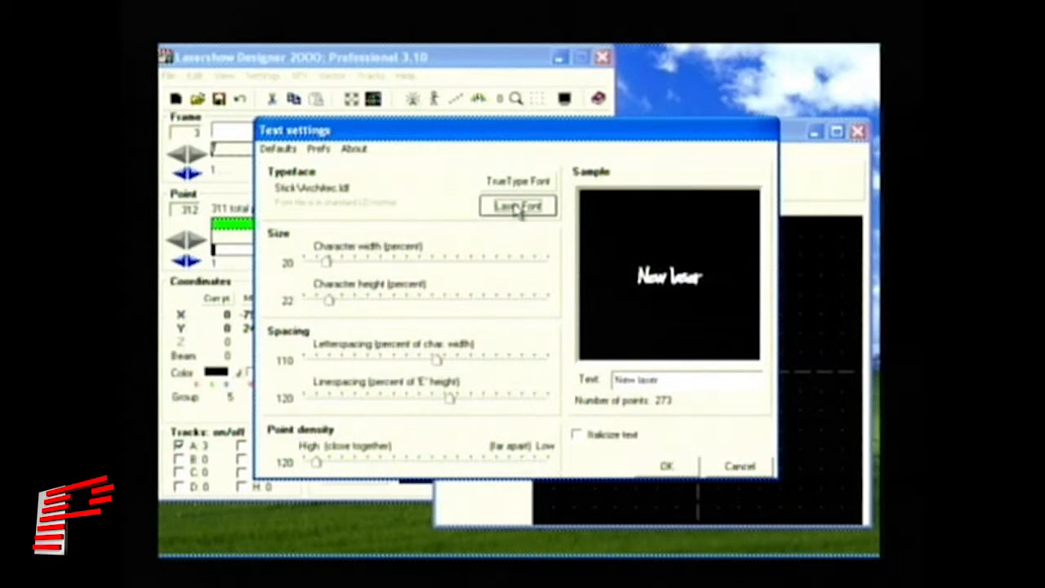
{"action": "left_click", "coordinate": [517, 206]}
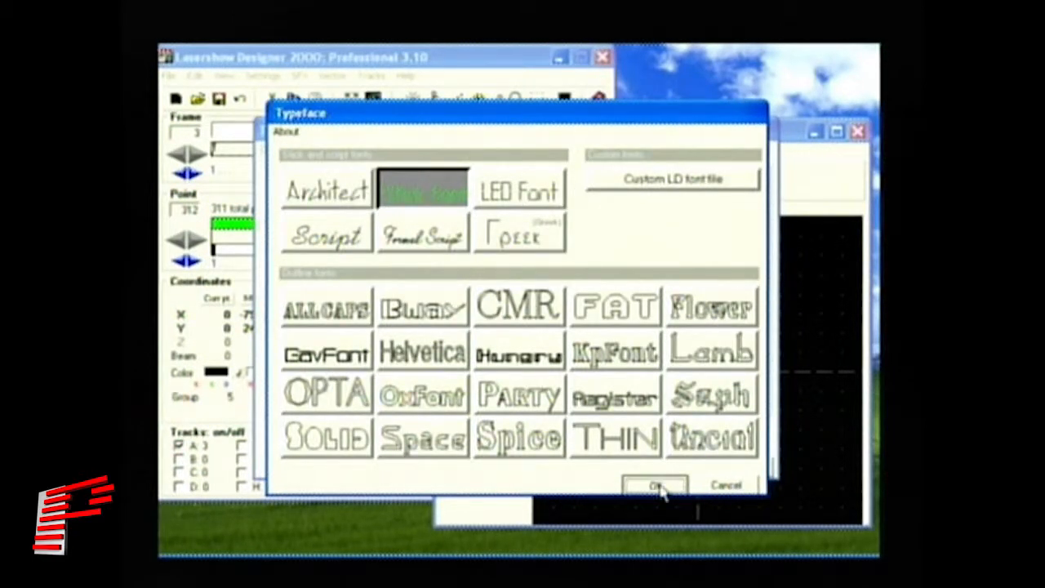
{"action": "left_click", "coordinate": [655, 487]}
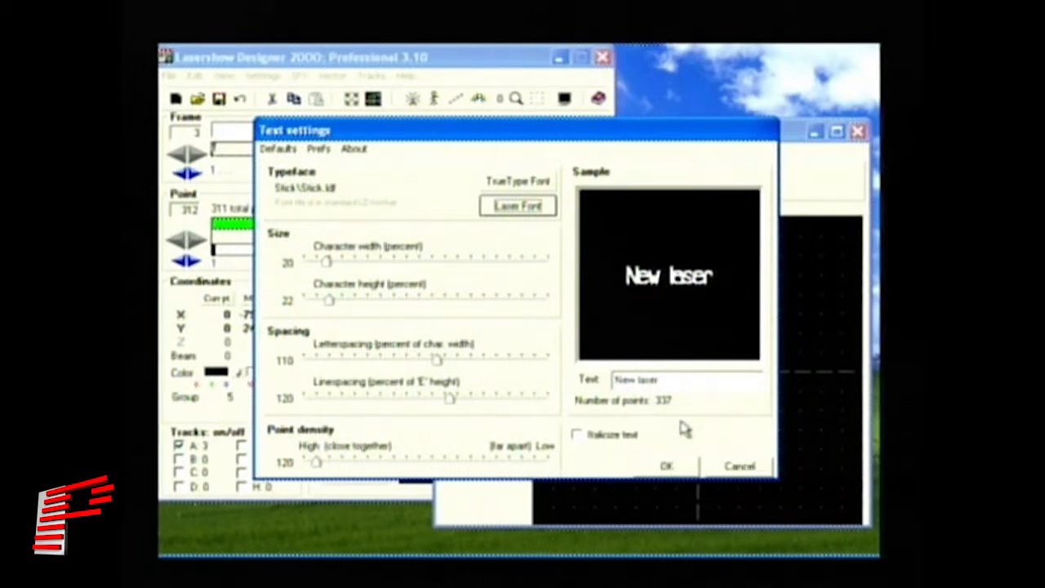
{"action": "mouse_move", "coordinate": [669, 431]}
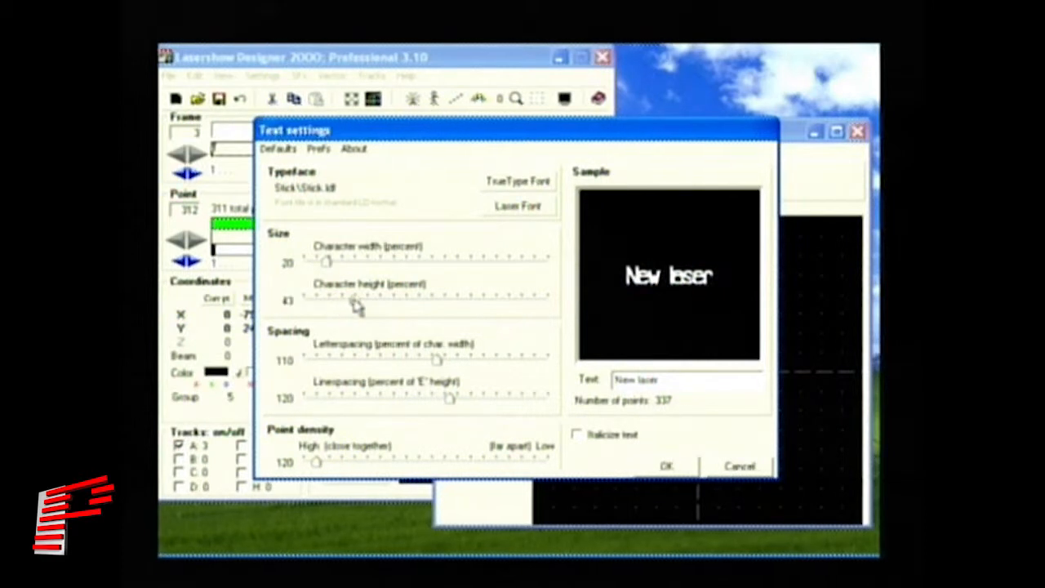
{"action": "left_click_drag", "start_coordinate": [326, 261], "coordinate": [343, 262]}
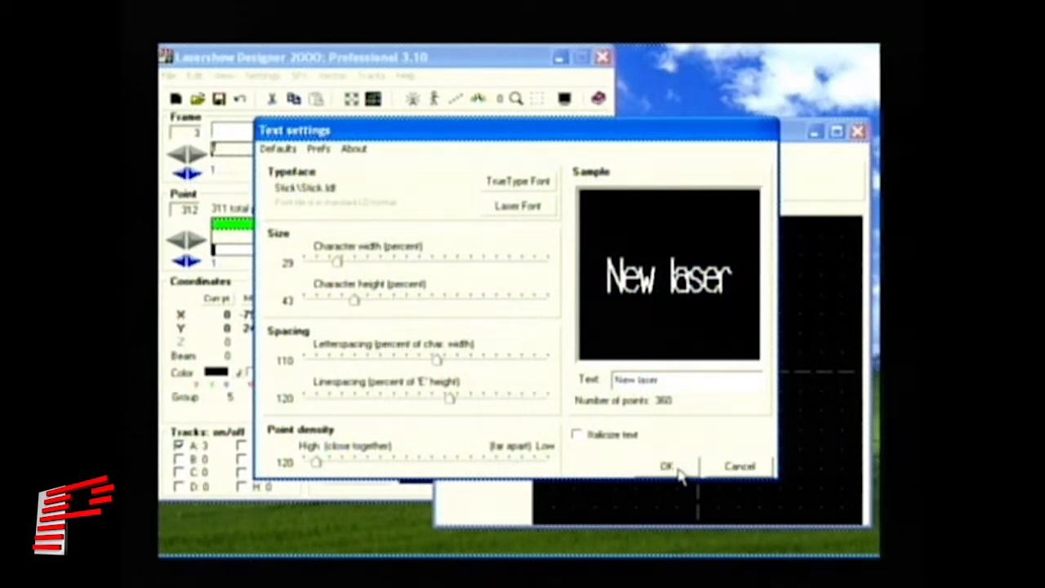
Step: Apply the text settings and begin typing 'Las' into Frame 3
{"action": "left_click", "coordinate": [666, 465]}
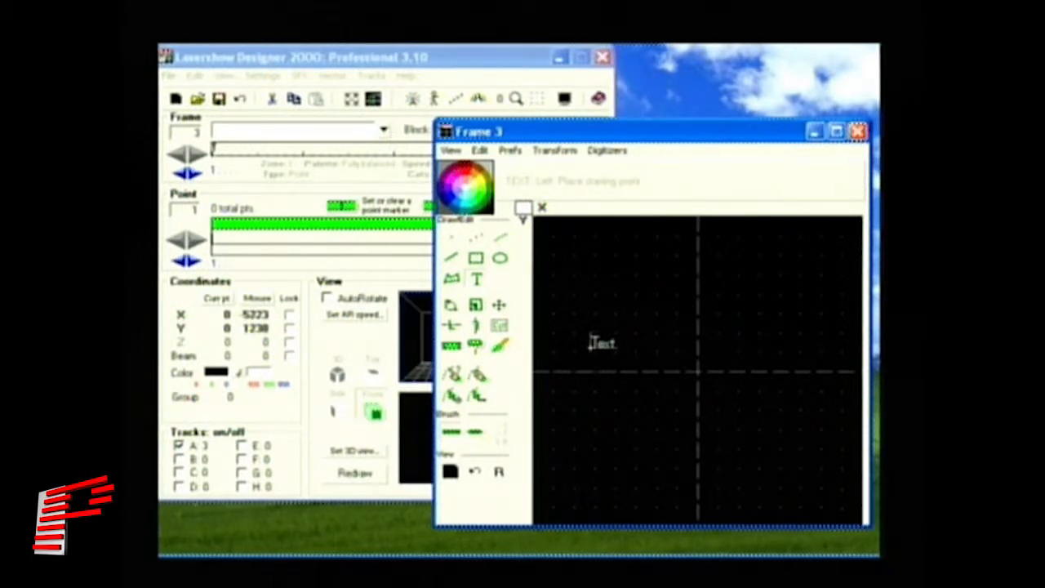
{"action": "type", "text": "Laser"}
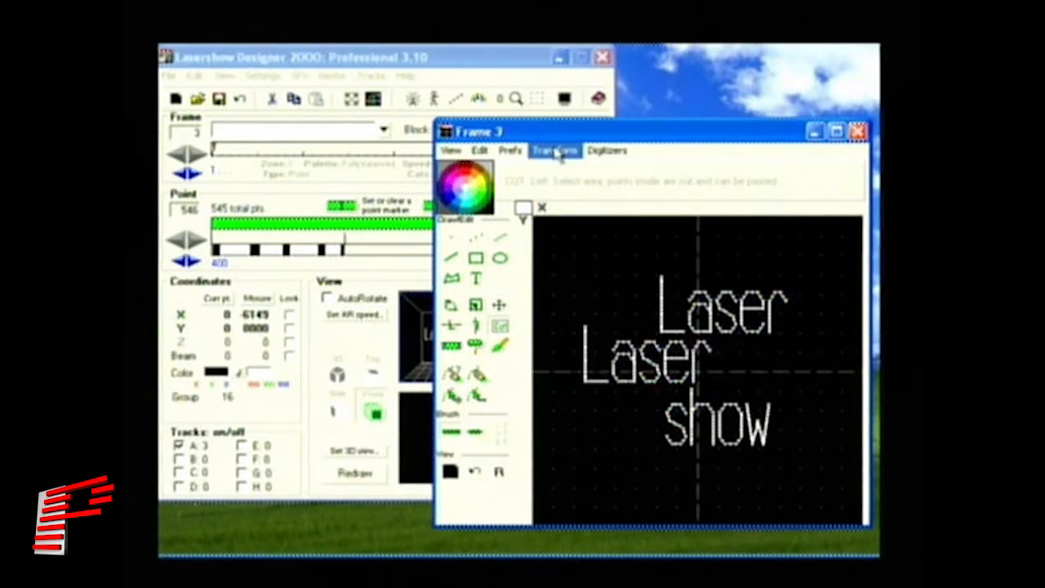
Step: Recolour Frame 3's text with the Rainbow group-by-group transform
{"action": "left_click", "coordinate": [555, 150]}
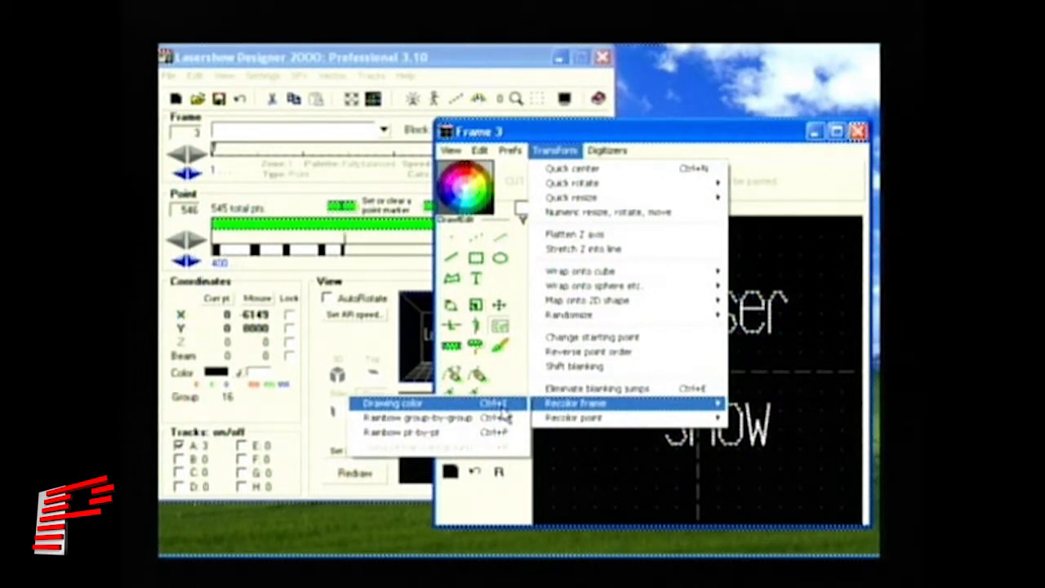
{"action": "mouse_move", "coordinate": [421, 418]}
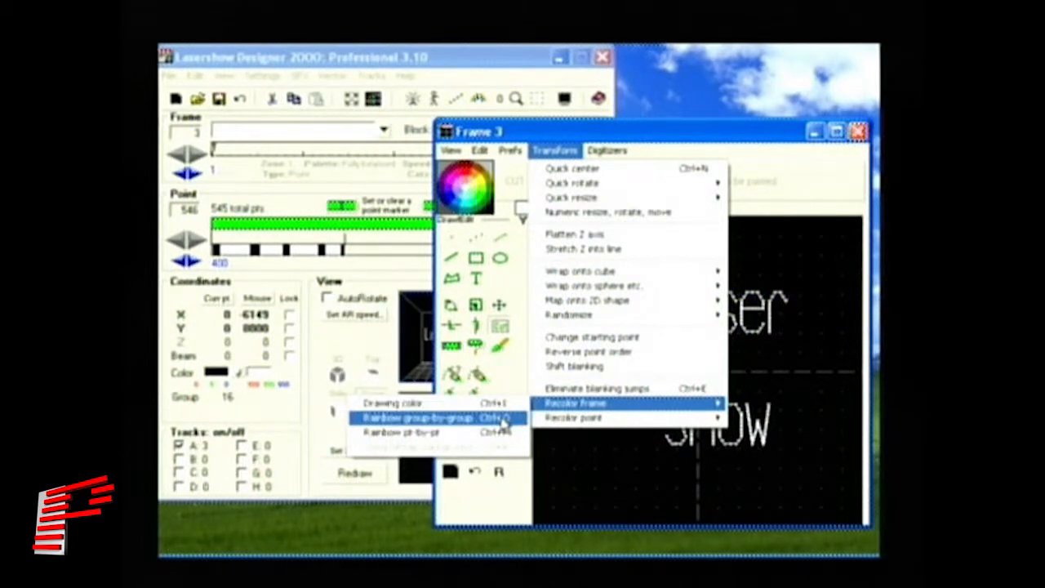
{"action": "left_click", "coordinate": [418, 418]}
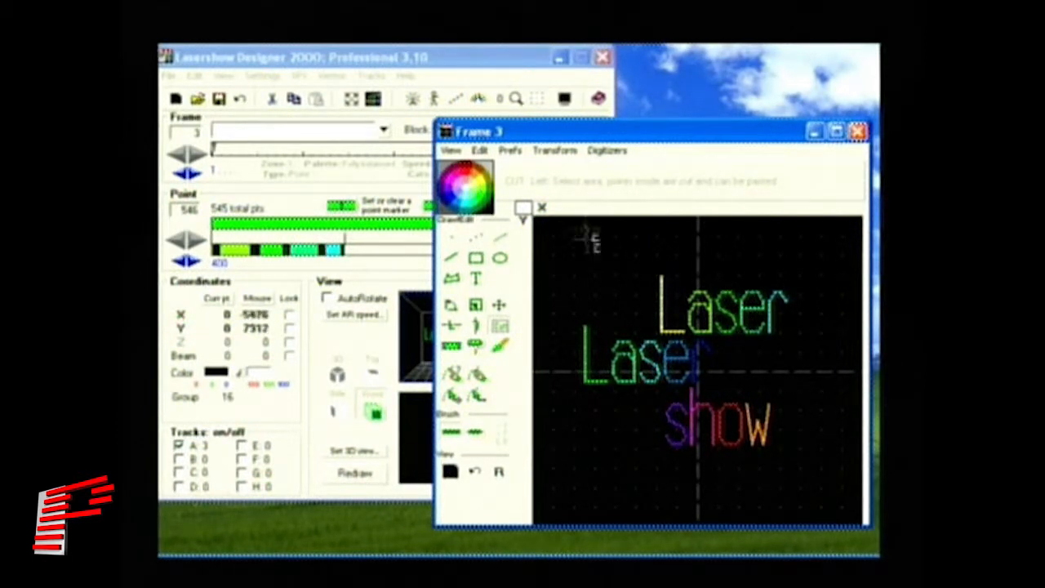
{"action": "left_click", "coordinate": [555, 151]}
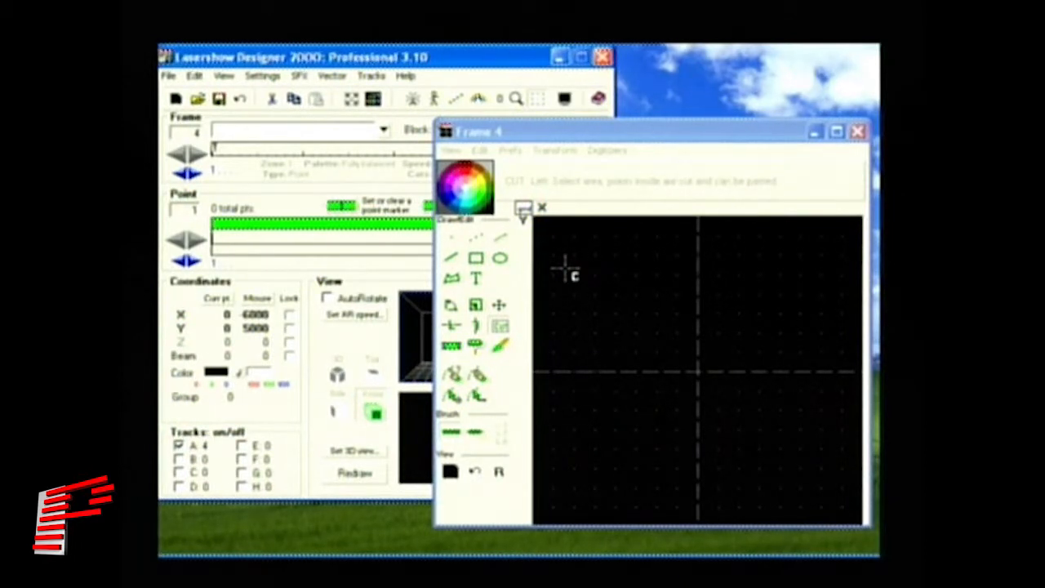
Step: Draw a large square across Frame 4 and a second square nested inside it
{"action": "left_click", "coordinate": [477, 258]}
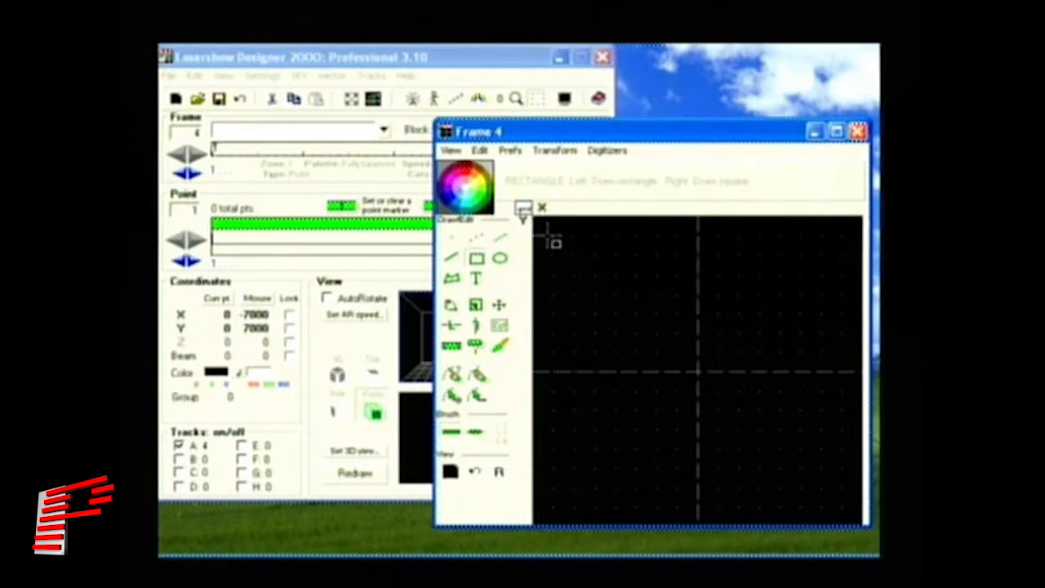
{"action": "left_click_drag", "start_coordinate": [555, 241], "coordinate": [846, 506]}
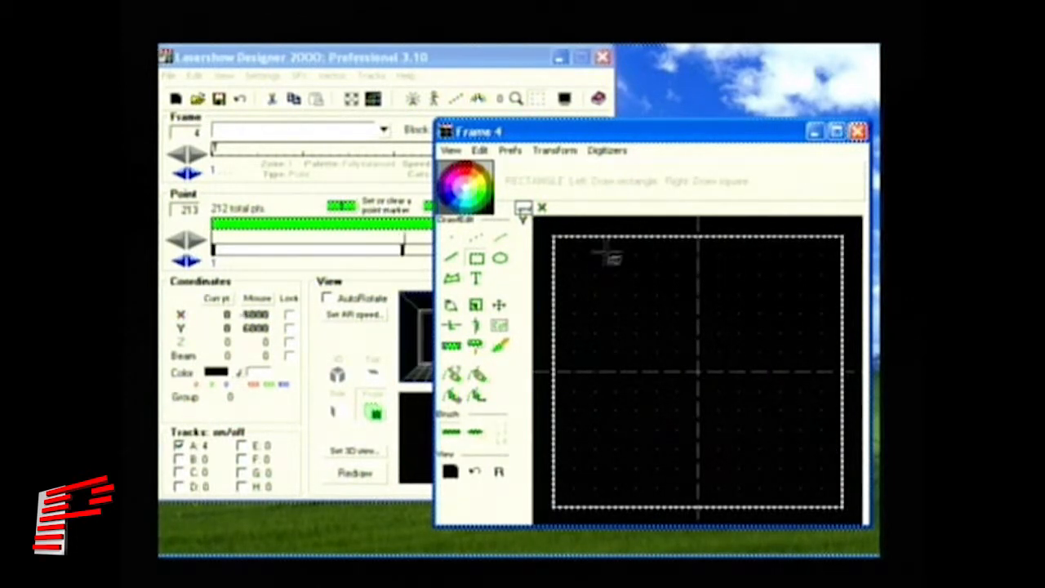
{"action": "left_click_drag", "start_coordinate": [607, 258], "coordinate": [814, 481]}
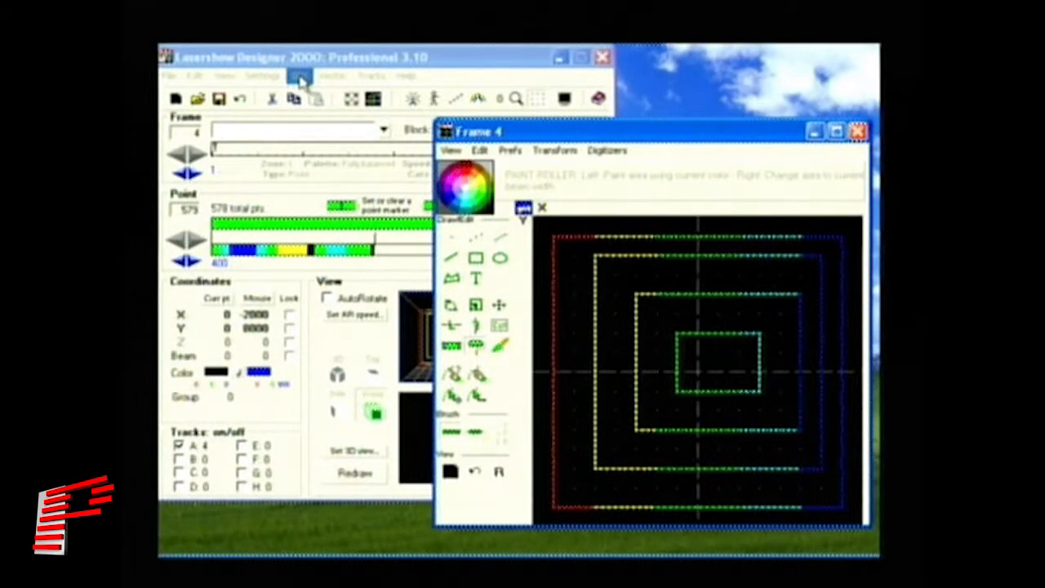
Step: Wrap Frame 4's rainbow nested rectangles onto a hemisphere via Transform > Wrap onto sphere
{"action": "left_click", "coordinate": [301, 75]}
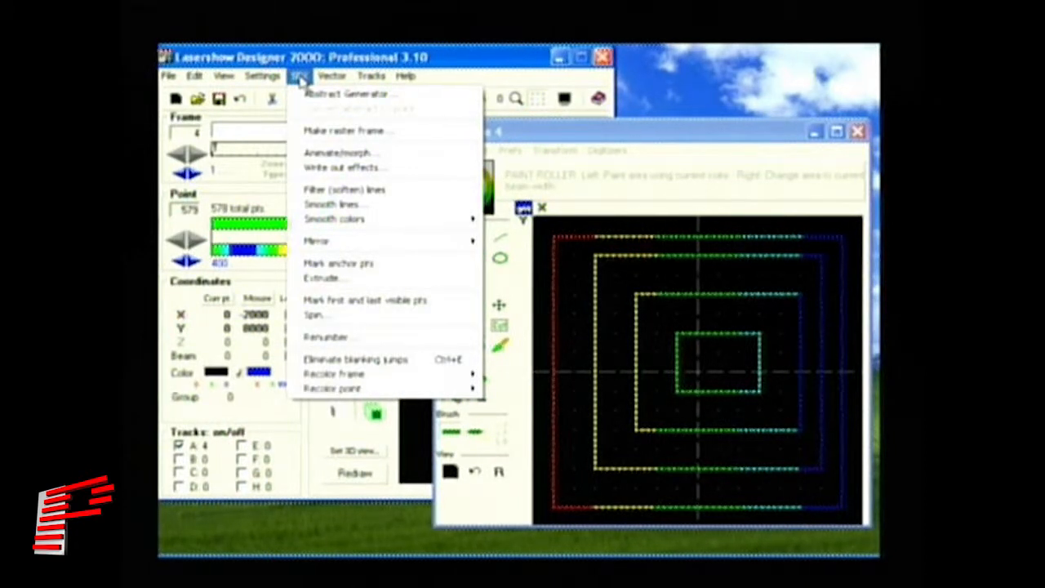
{"action": "mouse_move", "coordinate": [334, 219]}
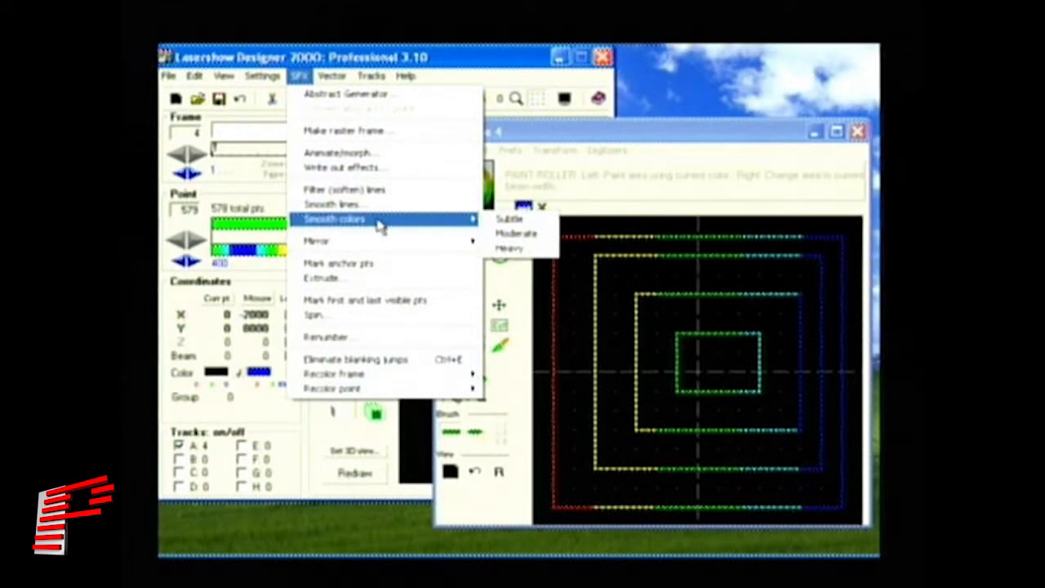
{"action": "mouse_move", "coordinate": [510, 219]}
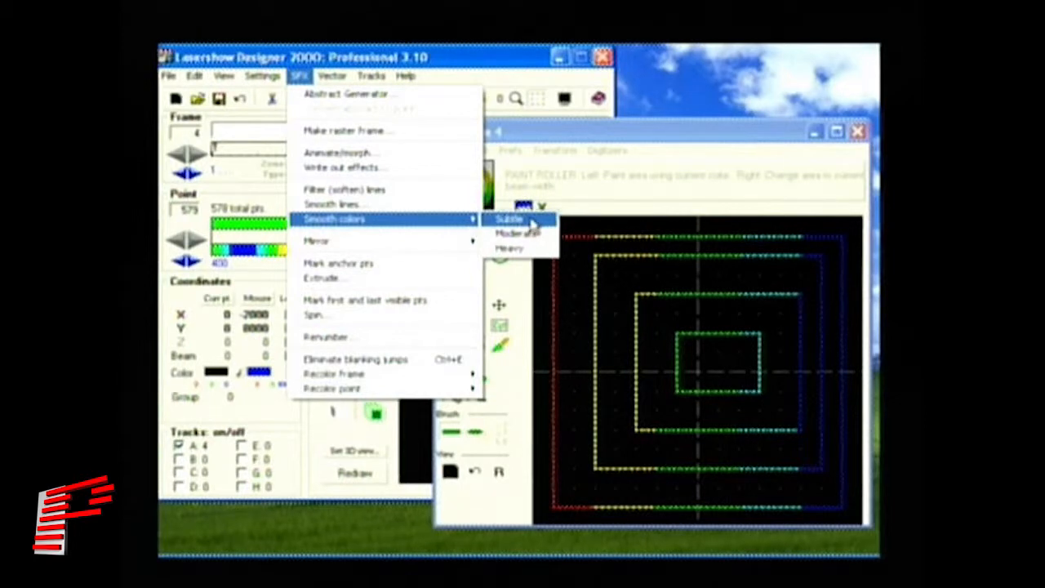
{"action": "mouse_move", "coordinate": [510, 248]}
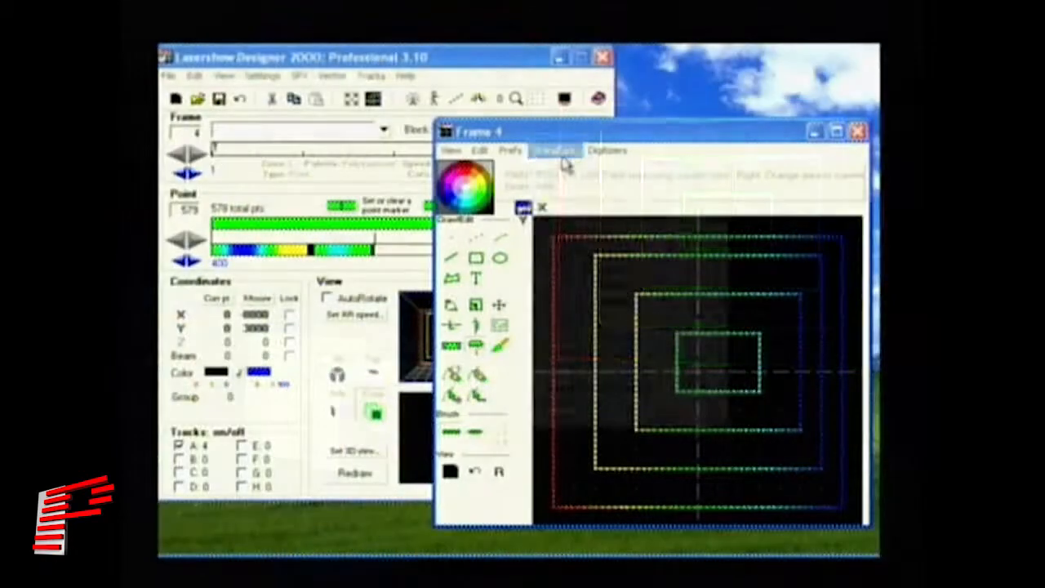
{"action": "left_click", "coordinate": [556, 150]}
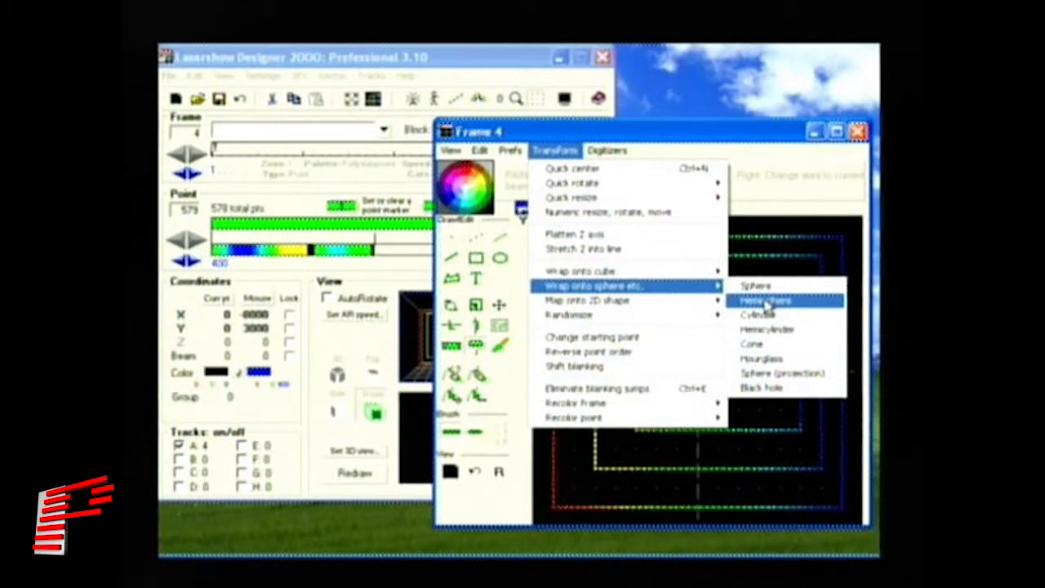
{"action": "left_click", "coordinate": [765, 300]}
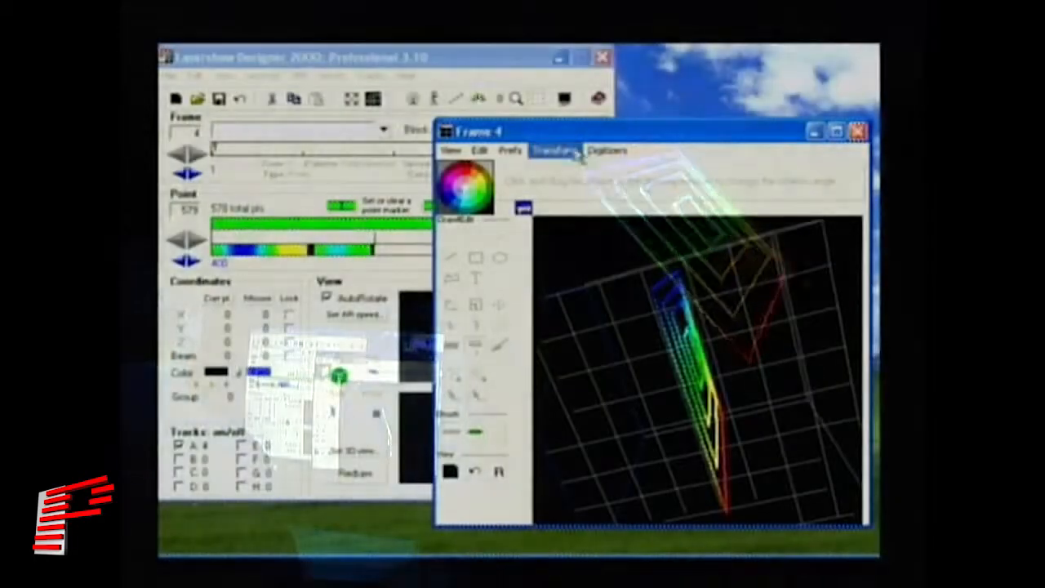
Step: Try another Transform wrap option so the rectangles show as a flat tilted shape
{"action": "left_click", "coordinate": [555, 150]}
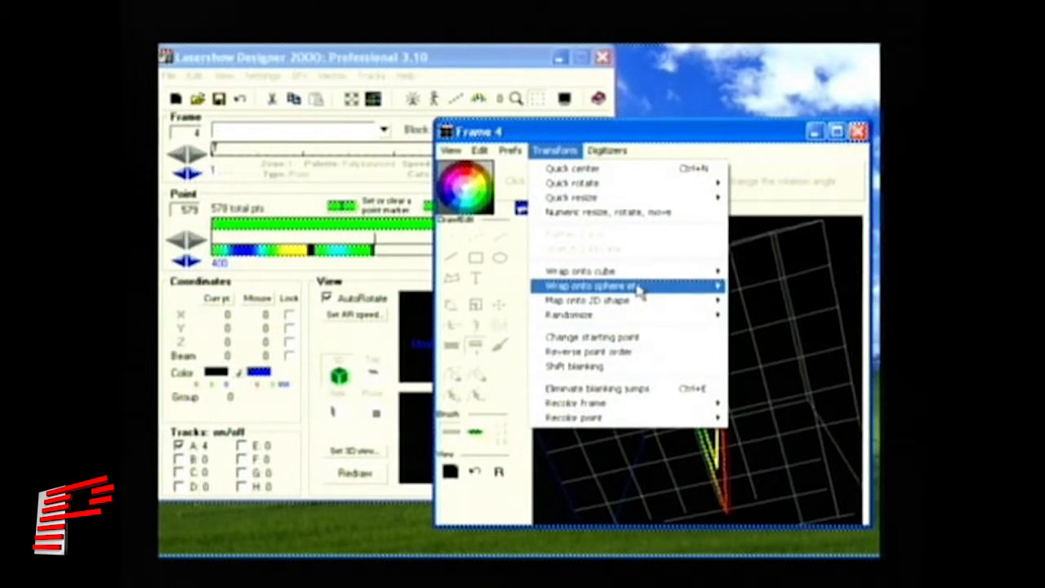
{"action": "left_click", "coordinate": [596, 285]}
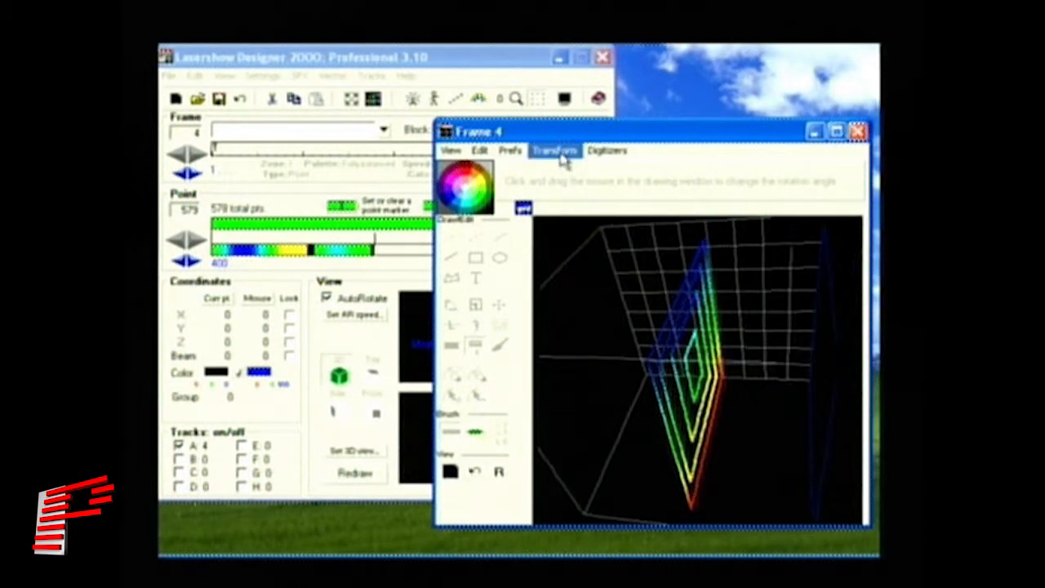
{"action": "left_click", "coordinate": [556, 150]}
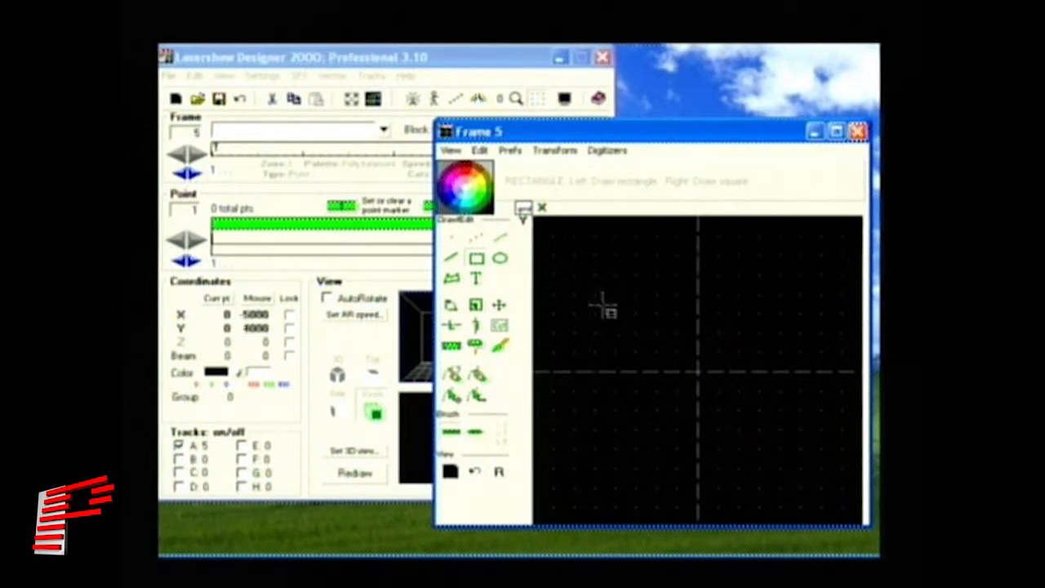
Step: Draw the first rectangle of the brick pattern in the empty Frame 5
{"action": "left_click_drag", "start_coordinate": [596, 302], "coordinate": [686, 344]}
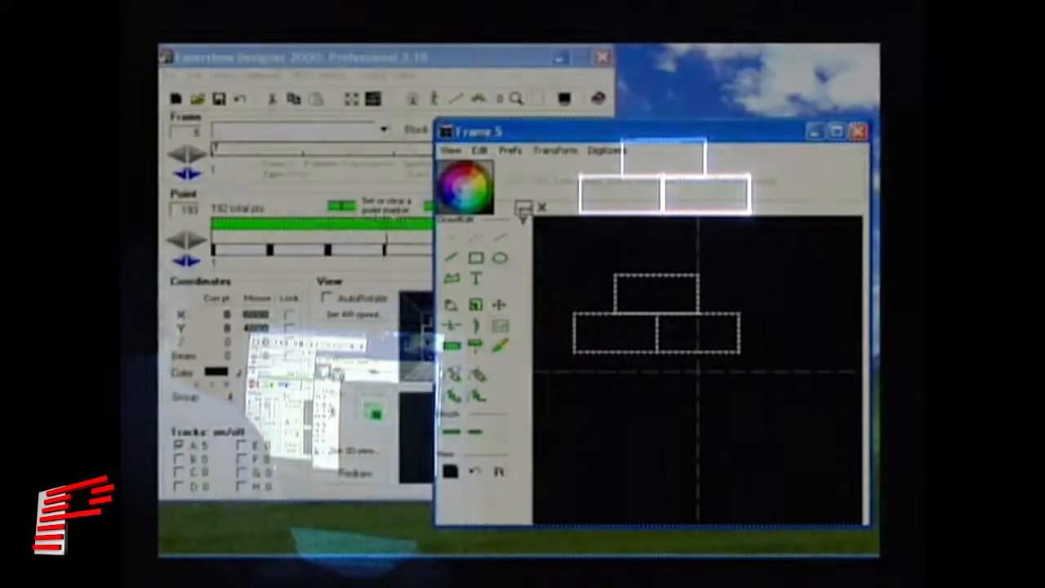
Step: Mark anchor points, then extrude the three brick rectangles to a depth of about 2575
{"action": "left_click", "coordinate": [300, 75]}
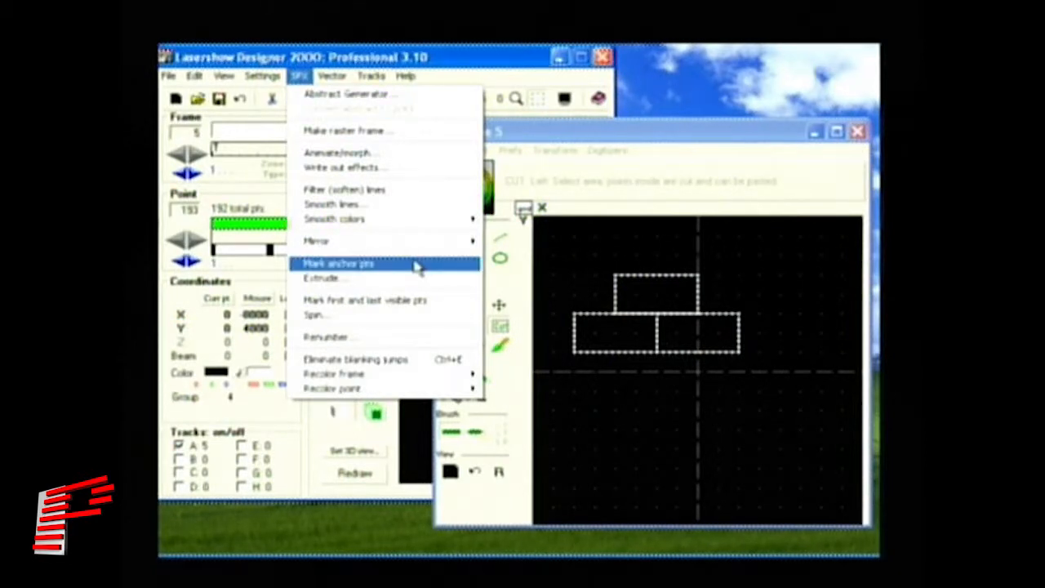
{"action": "left_click", "coordinate": [337, 263]}
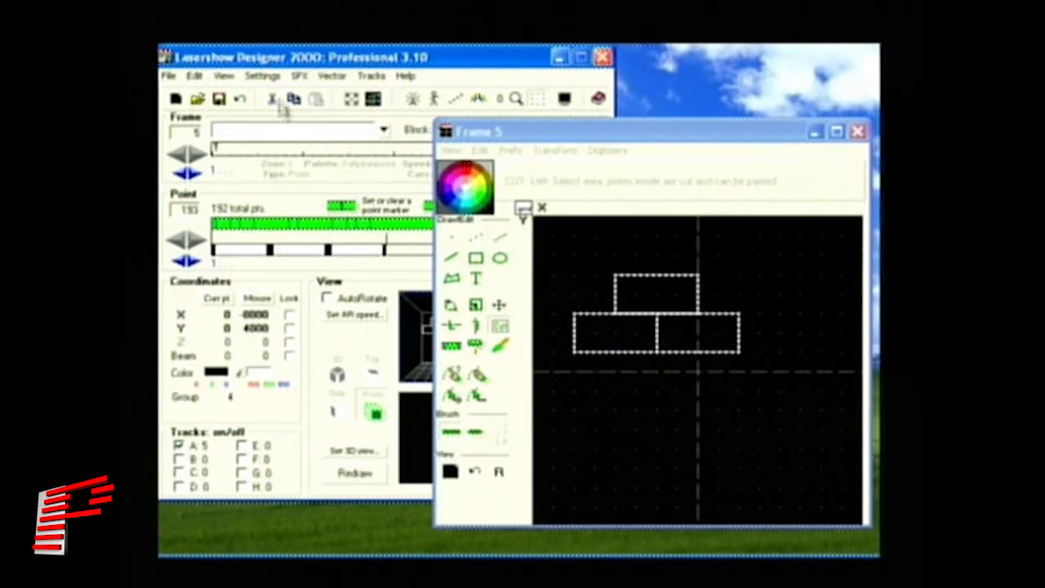
{"action": "left_click", "coordinate": [299, 75]}
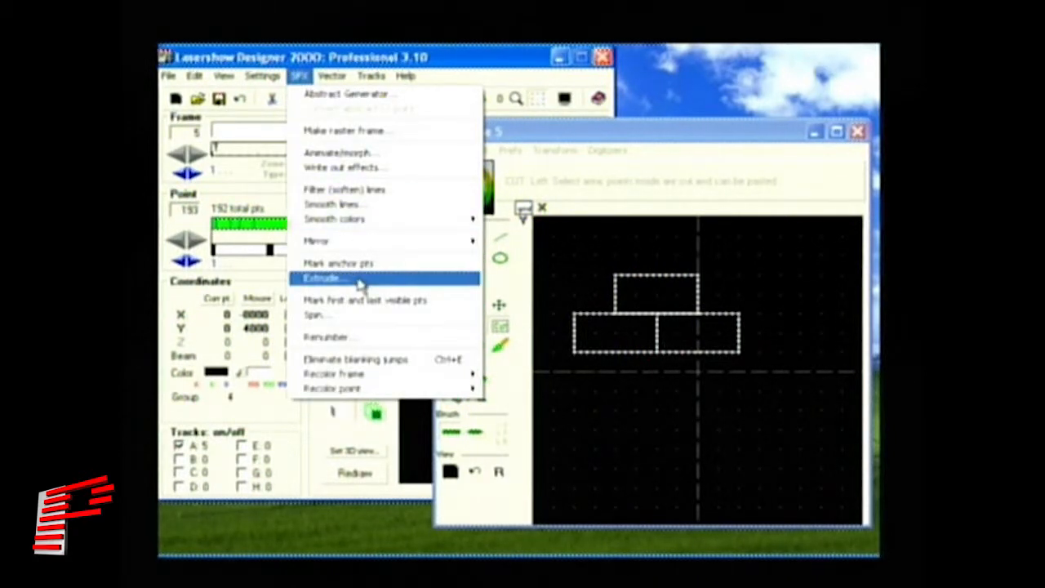
{"action": "left_click", "coordinate": [323, 277]}
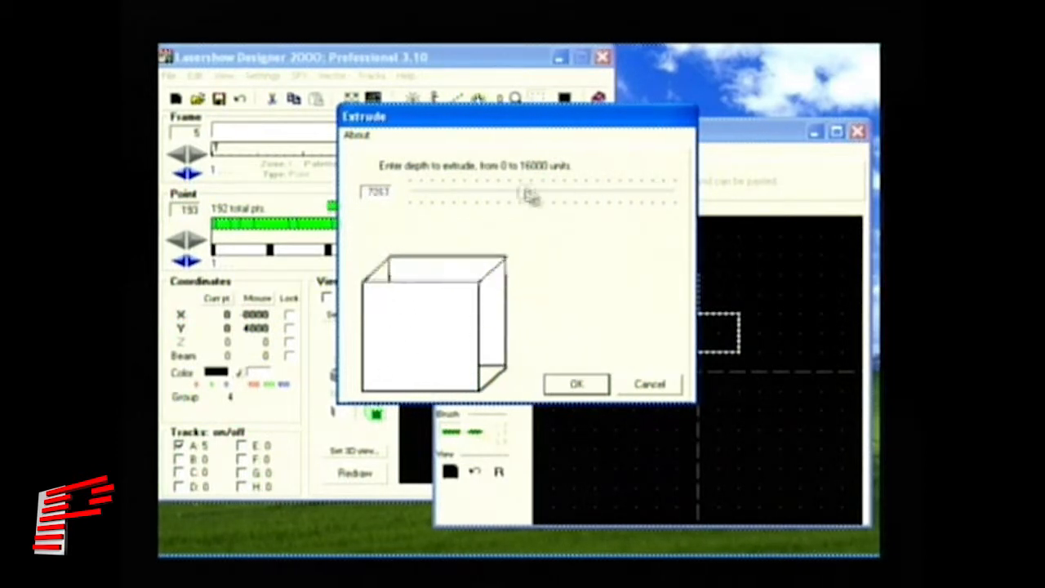
{"action": "left_click_drag", "start_coordinate": [526, 190], "coordinate": [451, 190]}
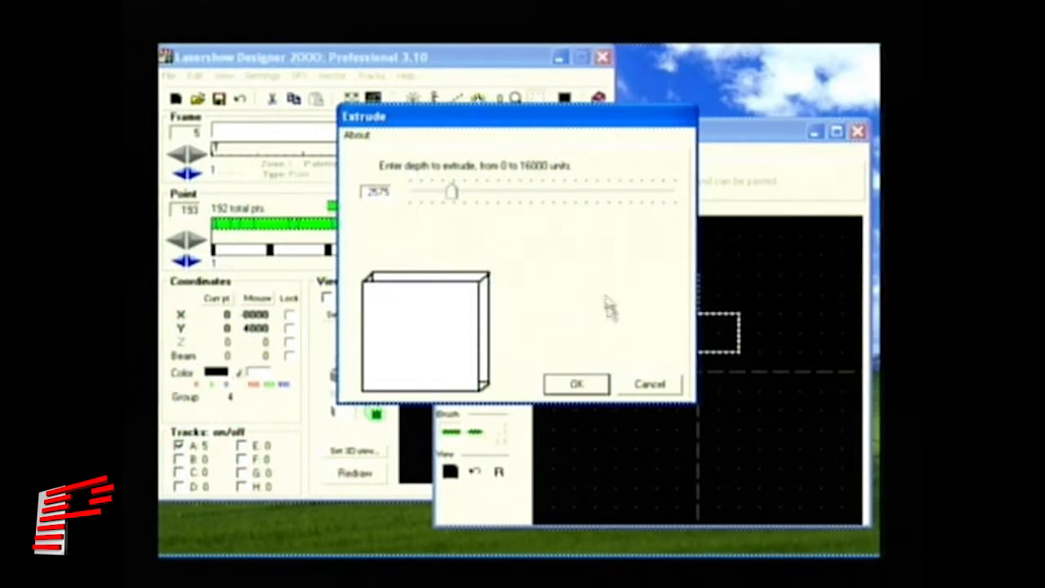
{"action": "left_click", "coordinate": [575, 383]}
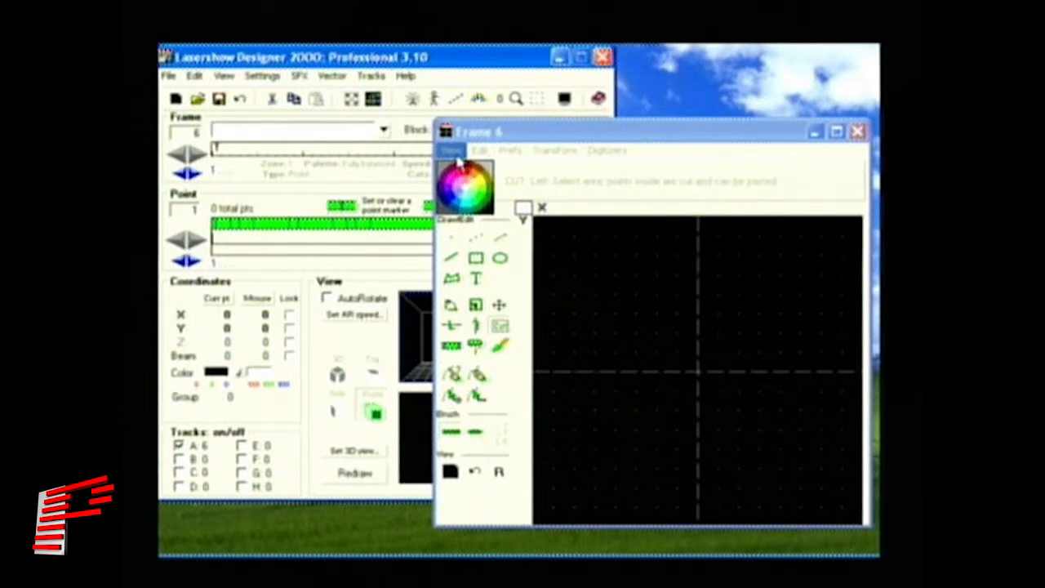
Step: Bring up the View options for the empty Frame 6 to reach background tracing
{"action": "left_click", "coordinate": [451, 150]}
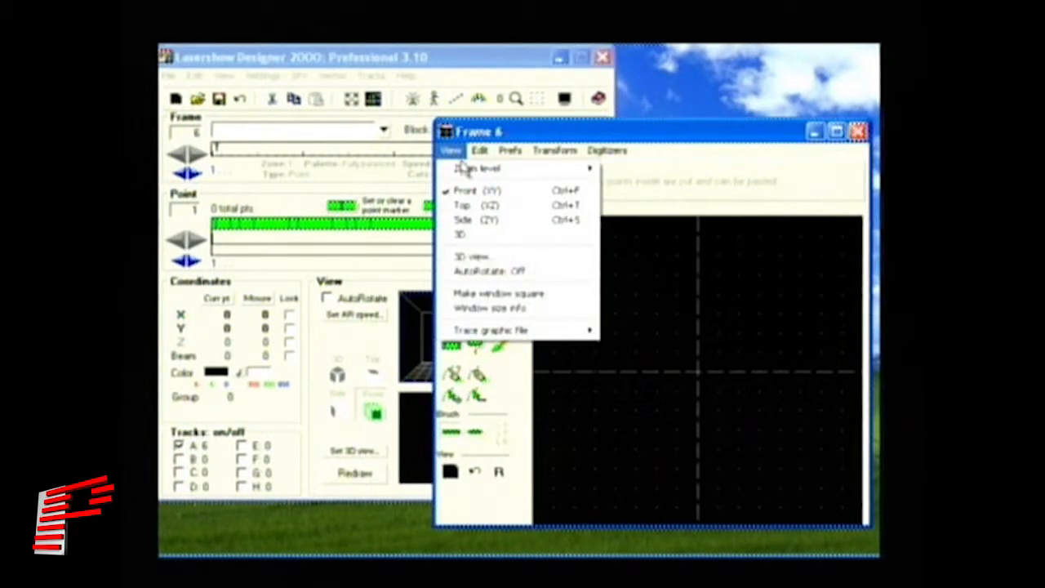
{"action": "mouse_move", "coordinate": [490, 330]}
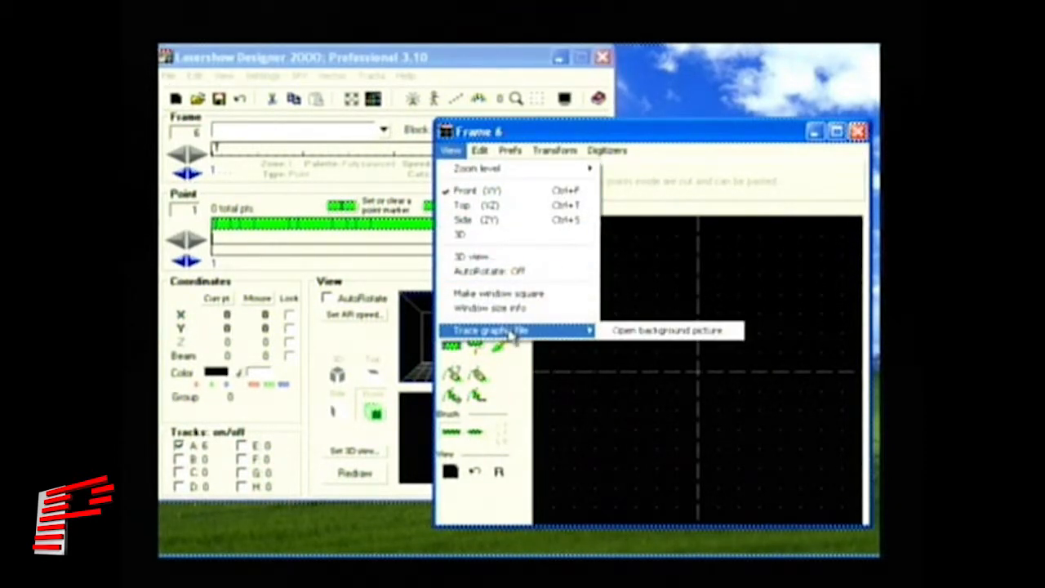
{"action": "mouse_move", "coordinate": [653, 330]}
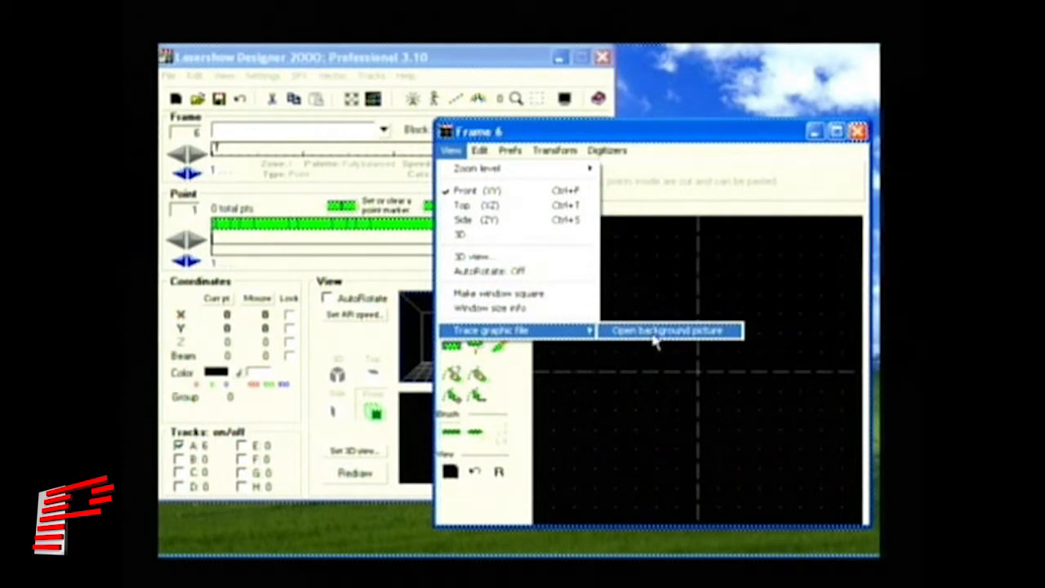
{"action": "mouse_move", "coordinate": [689, 346]}
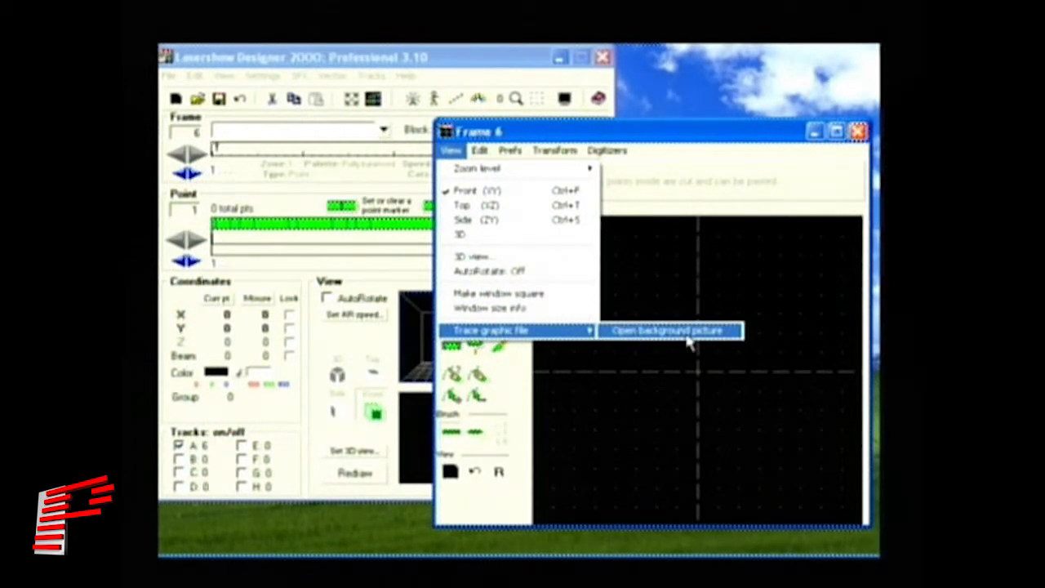
Step: Choose the SEAWORLD bitmap from the Bitmaps folder as Frame 6's background picture
{"action": "left_click", "coordinate": [670, 330]}
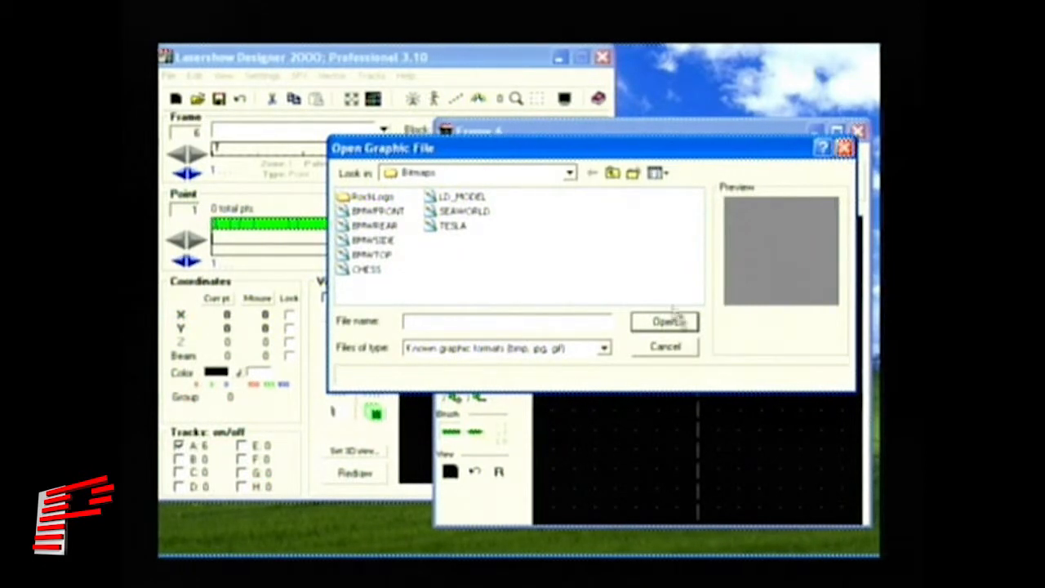
{"action": "left_click", "coordinate": [464, 213]}
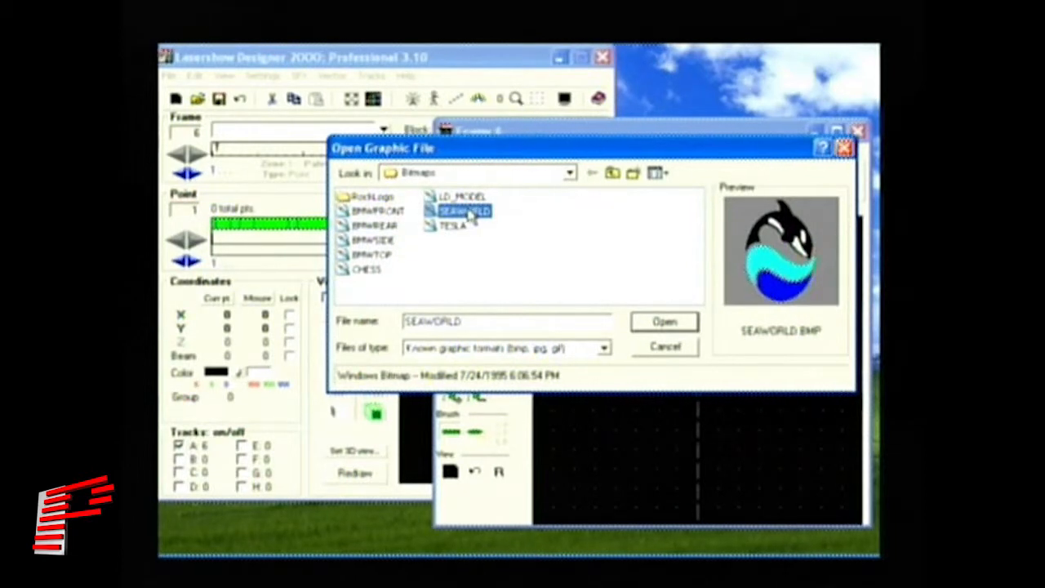
{"action": "mouse_move", "coordinate": [461, 212]}
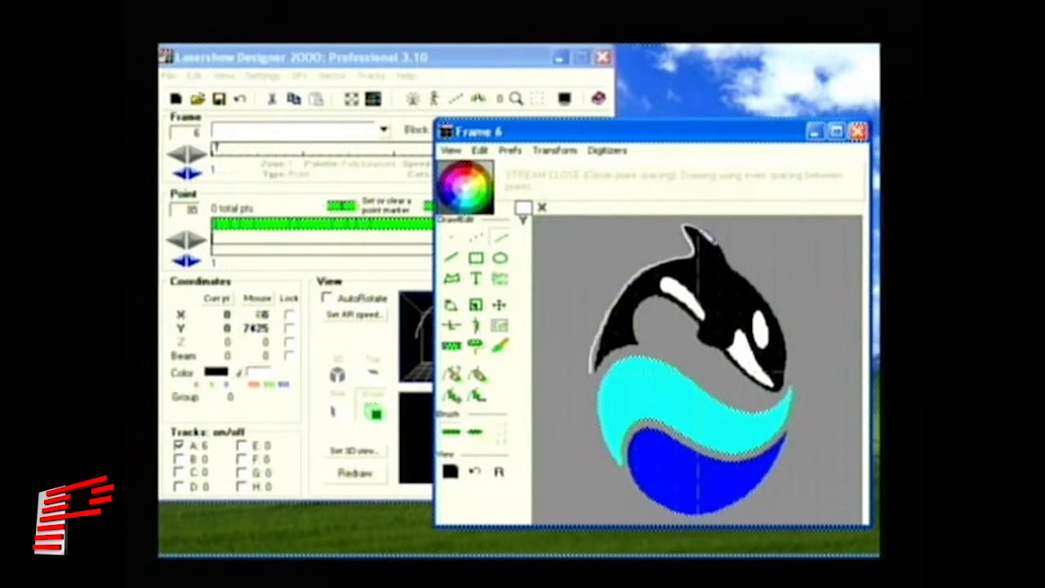
{"action": "left_click_drag", "start_coordinate": [703, 236], "coordinate": [797, 396]}
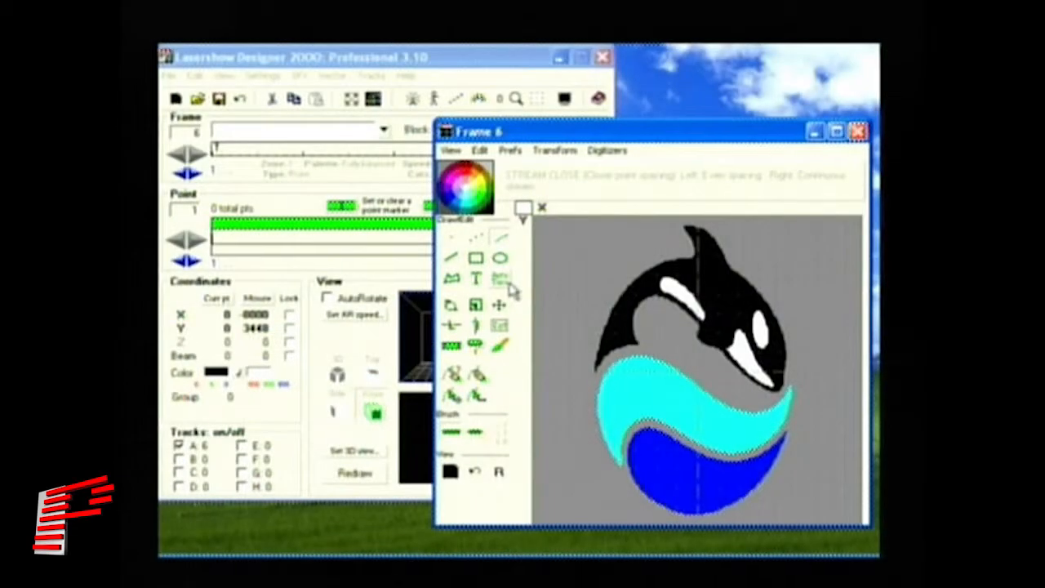
{"action": "mouse_move", "coordinate": [499, 280]}
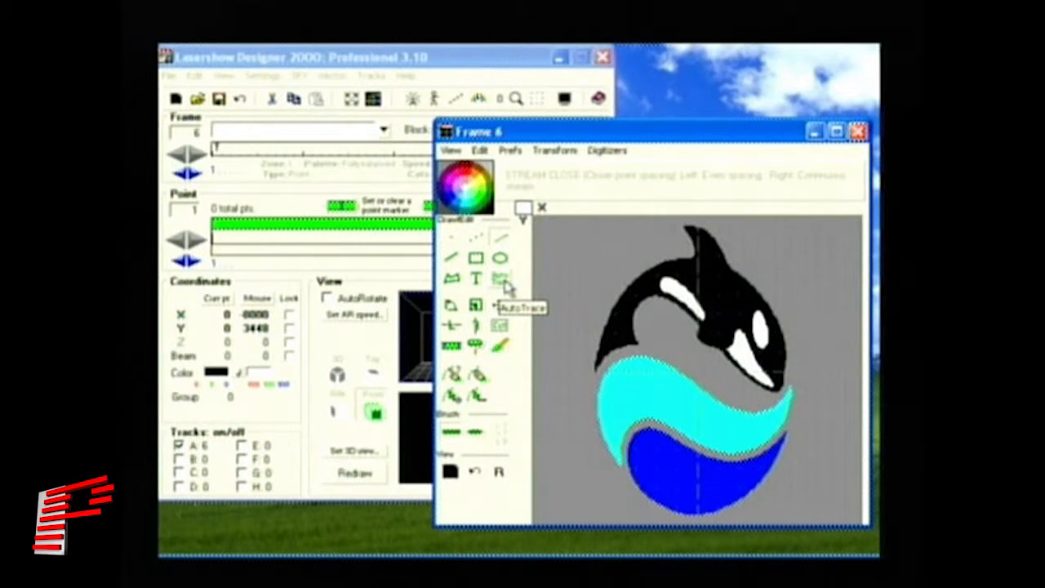
Step: Bring up the AutoTrace settings for the SeaWorld orca logo in the Digitizer
{"action": "left_click", "coordinate": [500, 279]}
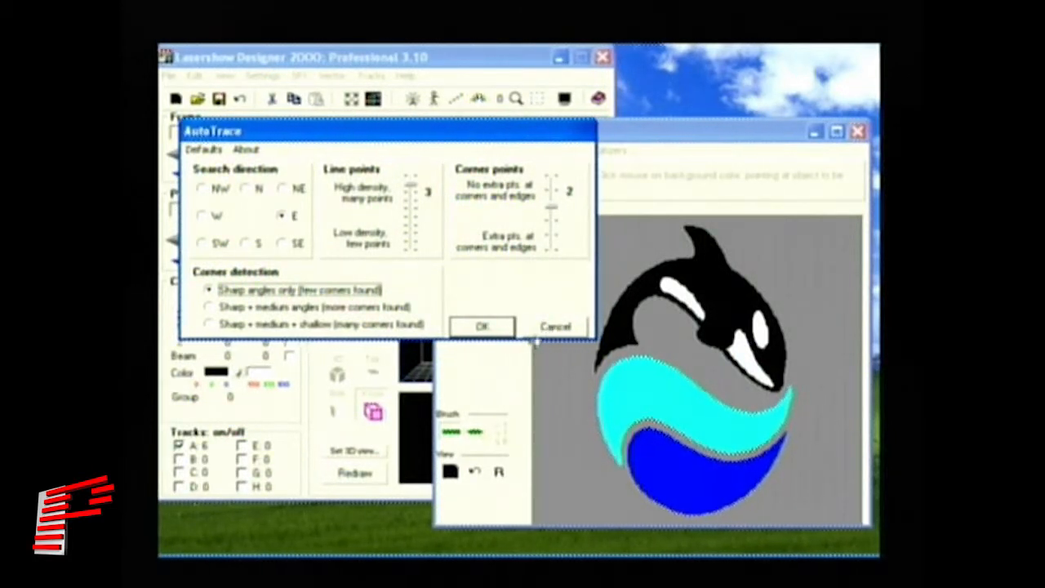
{"action": "mouse_move", "coordinate": [555, 374]}
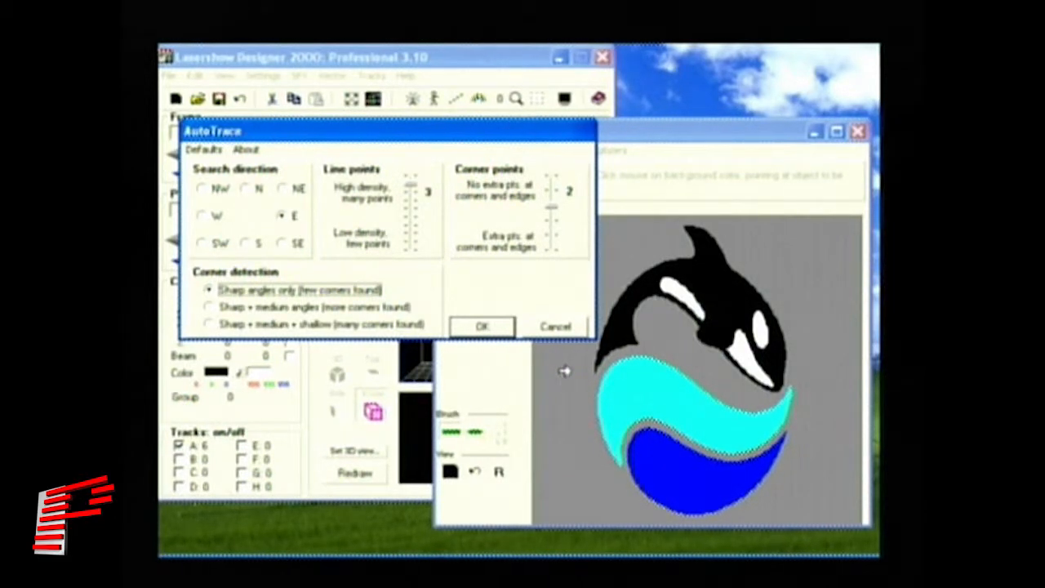
{"action": "mouse_move", "coordinate": [571, 363]}
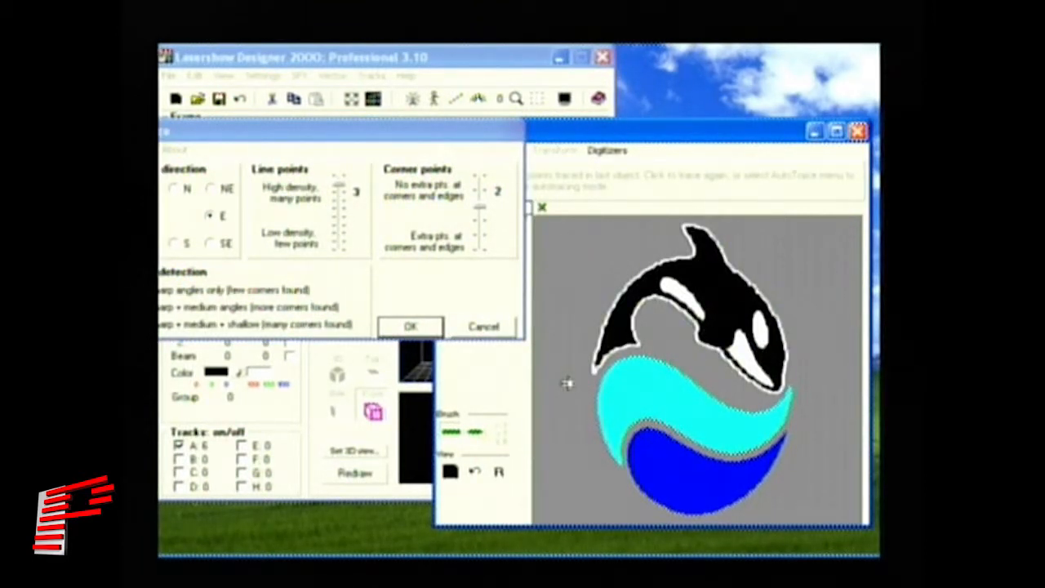
{"action": "mouse_move", "coordinate": [574, 407]}
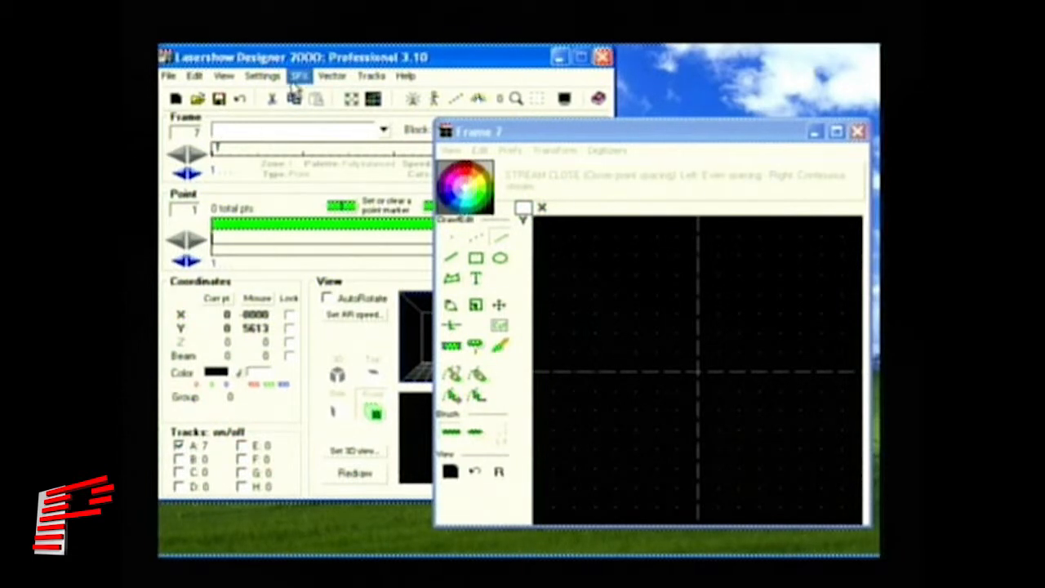
Step: Load LD_MODEL.BMP from the Bitmaps folder as the RasterMaster source bitmap
{"action": "left_click", "coordinate": [299, 77]}
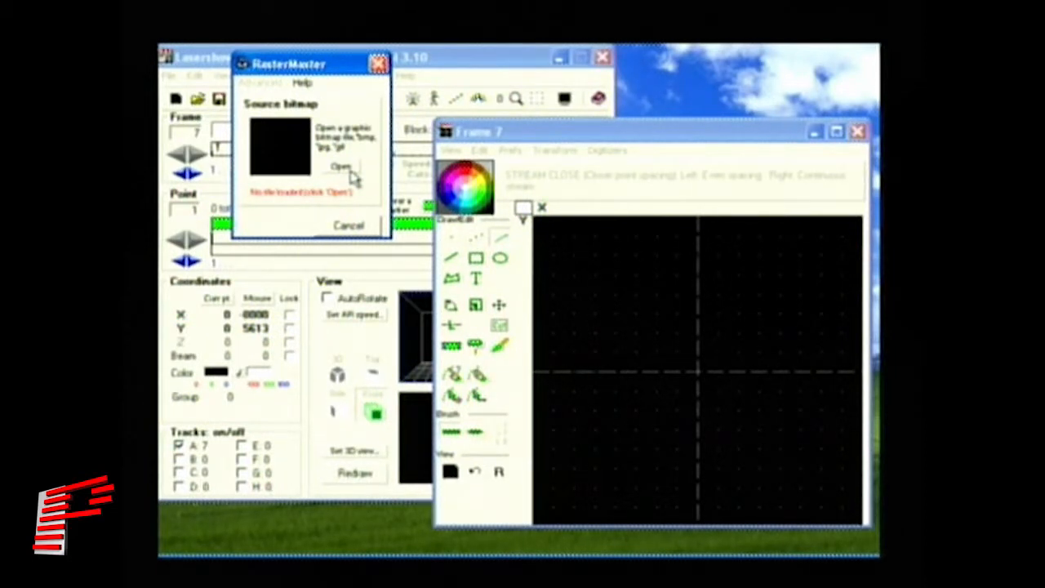
{"action": "left_click", "coordinate": [343, 166]}
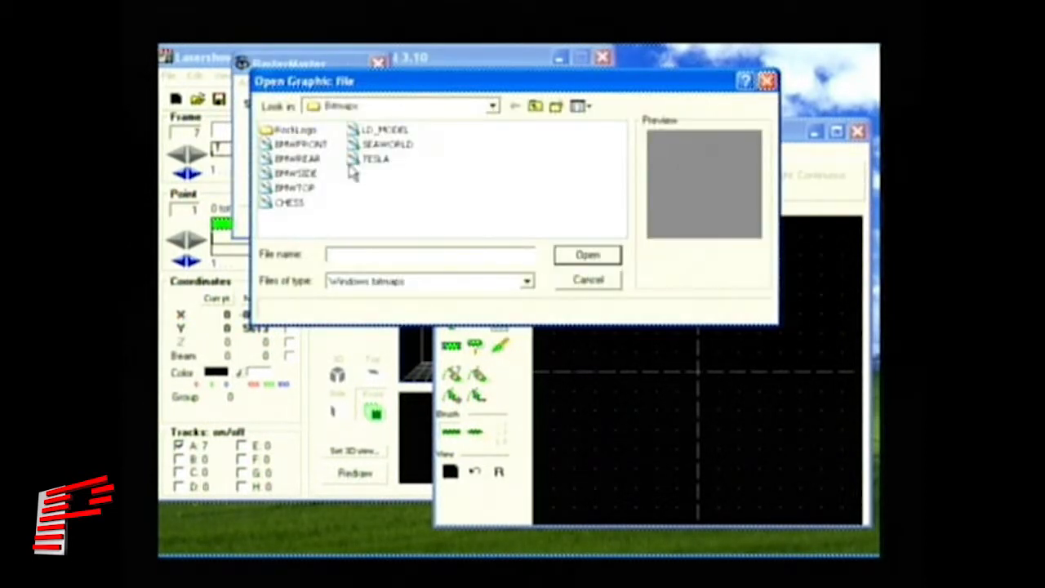
{"action": "left_click", "coordinate": [384, 131]}
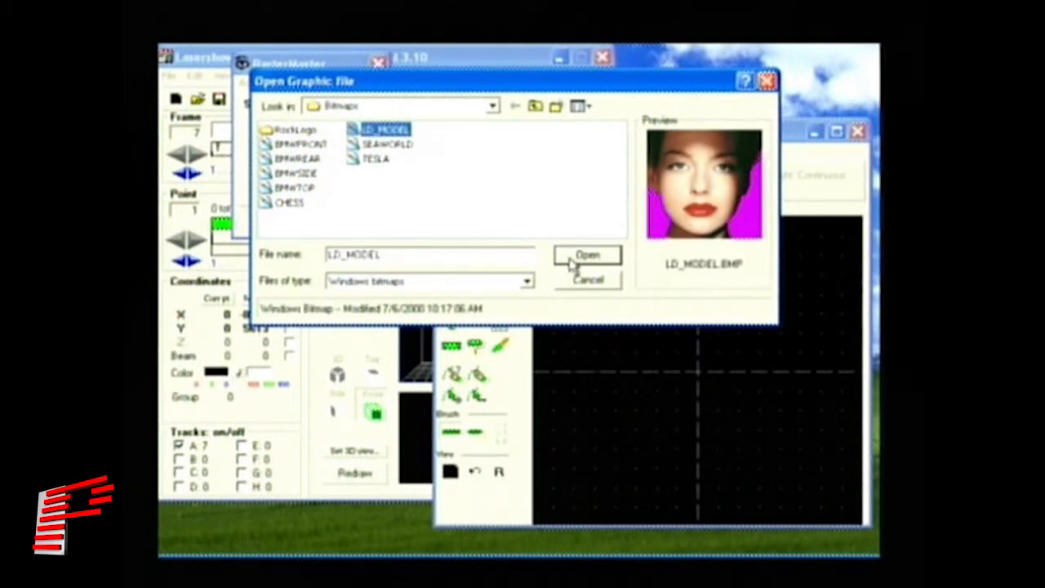
{"action": "left_click", "coordinate": [588, 255]}
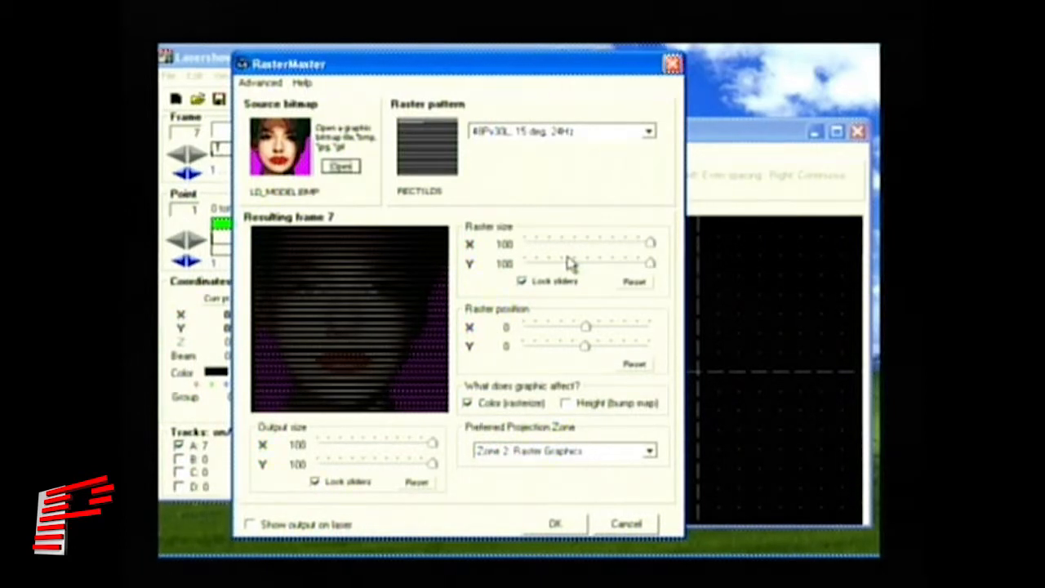
Step: Enable Show output on laser and pick the 60Px60L, 10 deg, 20Hz raster pattern
{"action": "left_click", "coordinate": [647, 131]}
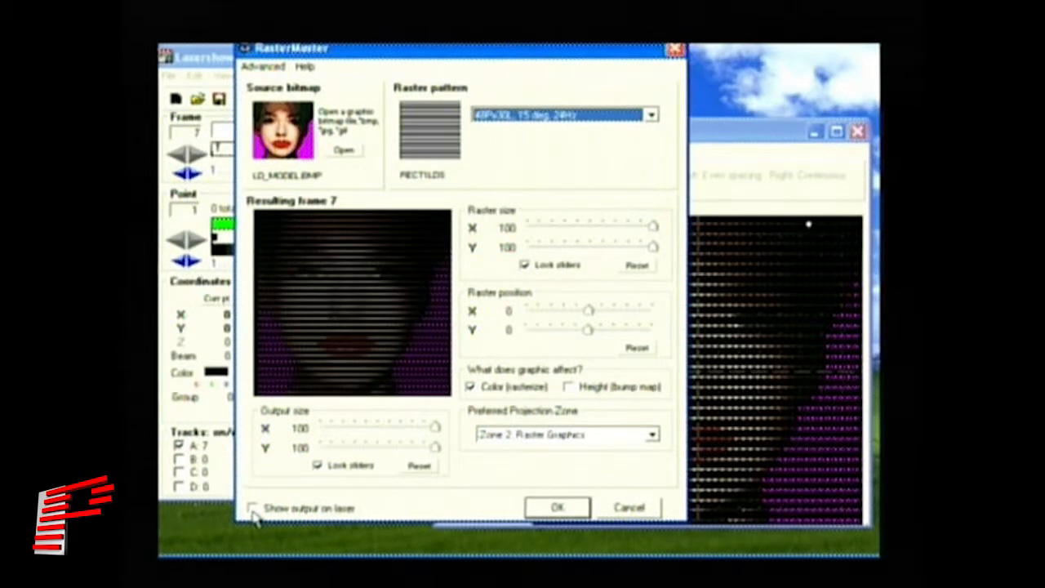
{"action": "left_click", "coordinate": [253, 508]}
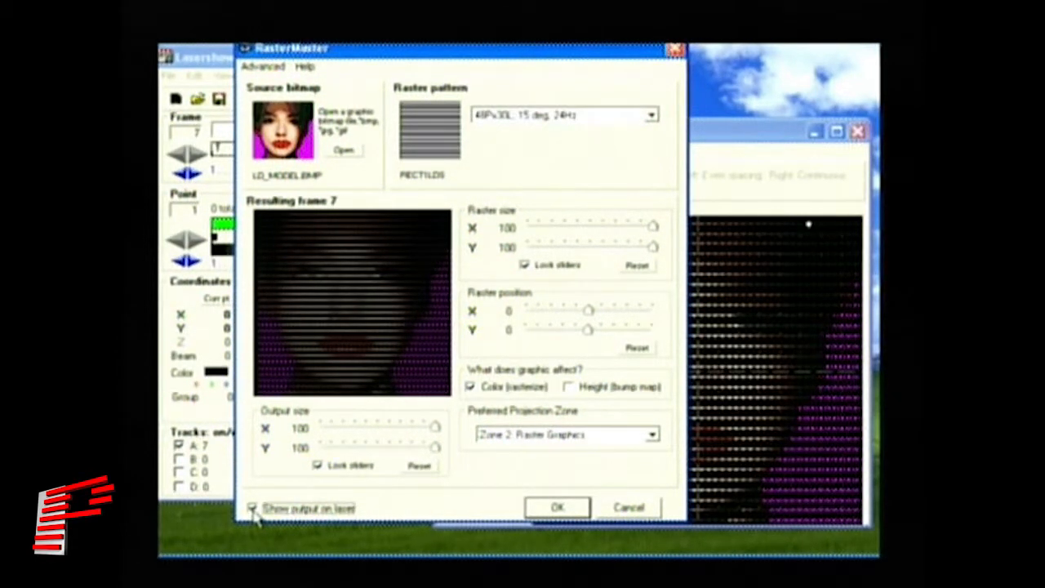
{"action": "left_click", "coordinate": [650, 114]}
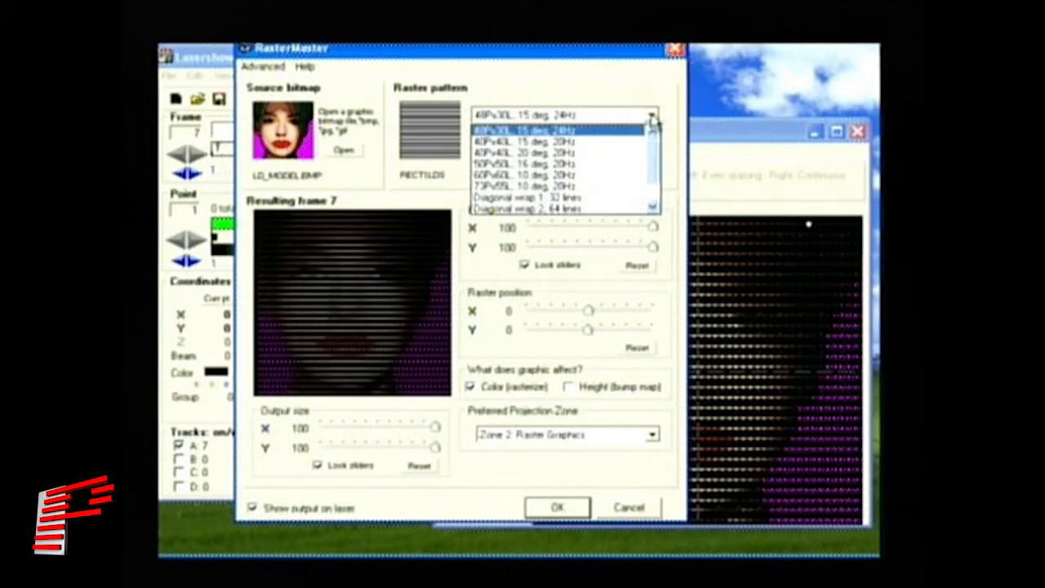
{"action": "left_click", "coordinate": [510, 174]}
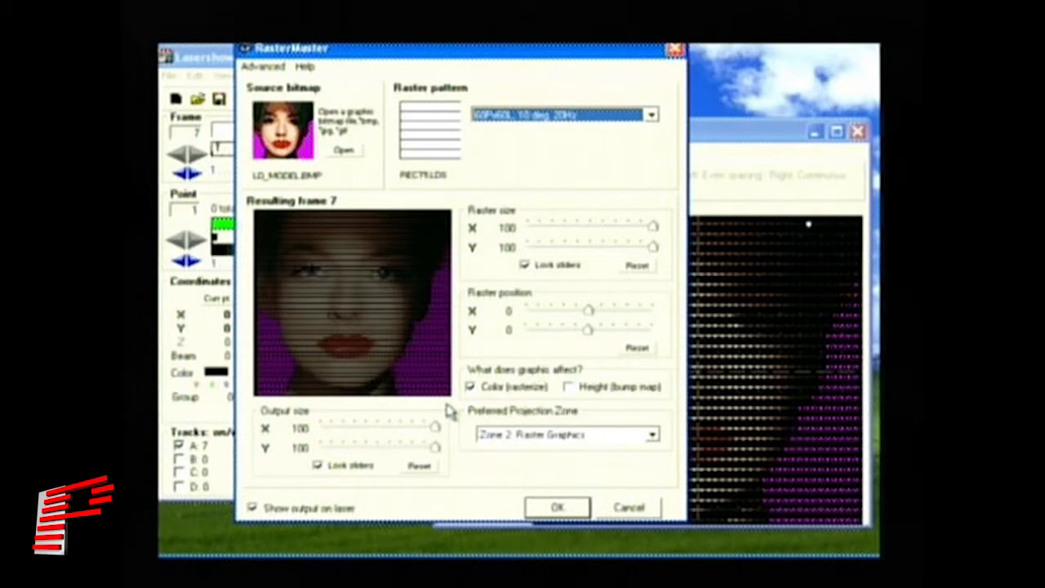
{"action": "mouse_move", "coordinate": [454, 411]}
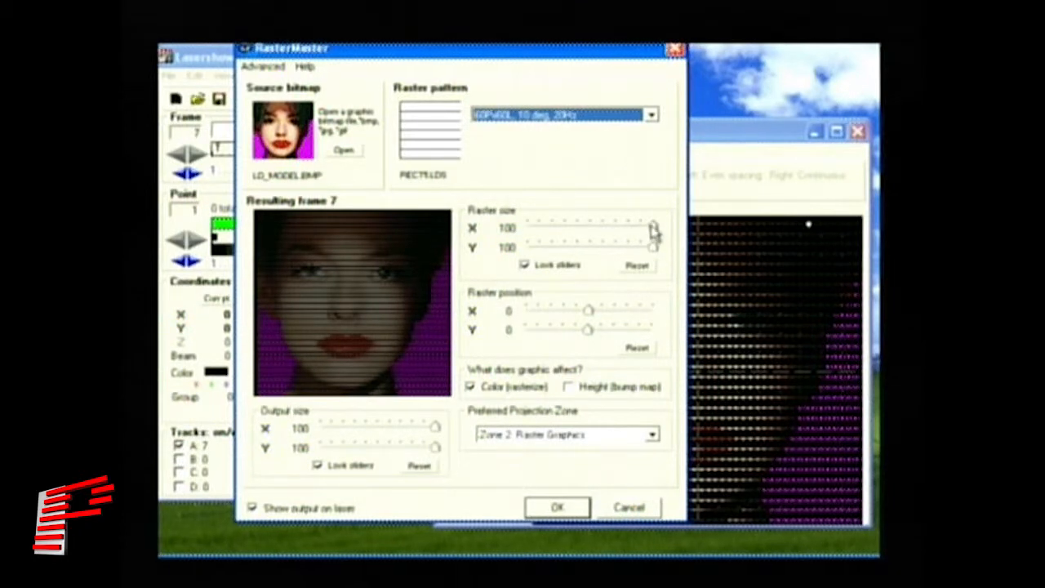
Step: Set raster size to 54 and position X to 403, framing the eyes and lips
{"action": "left_click_drag", "start_coordinate": [653, 228], "coordinate": [604, 237]}
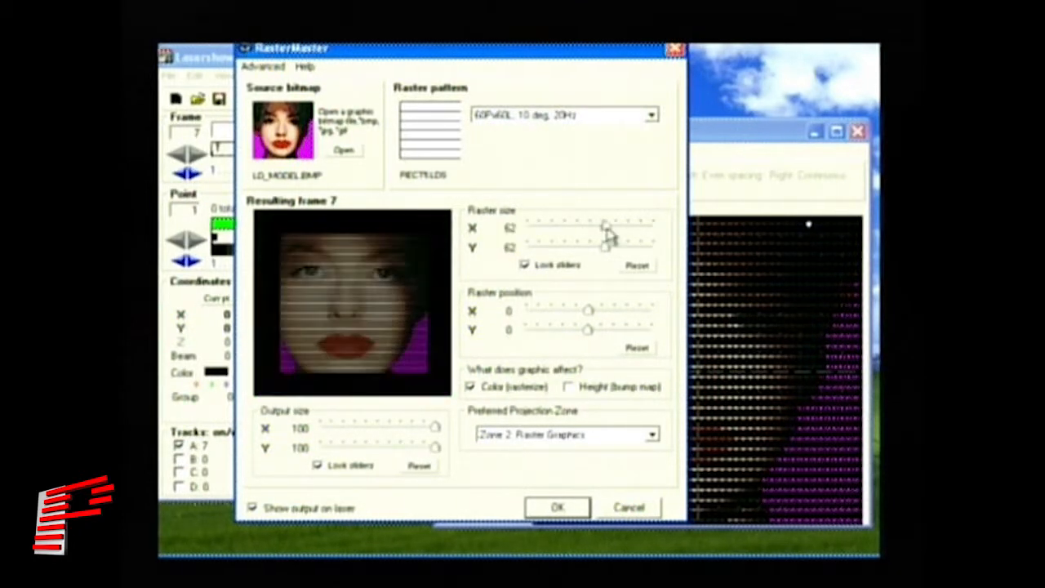
{"action": "left_click_drag", "start_coordinate": [604, 231], "coordinate": [591, 232]}
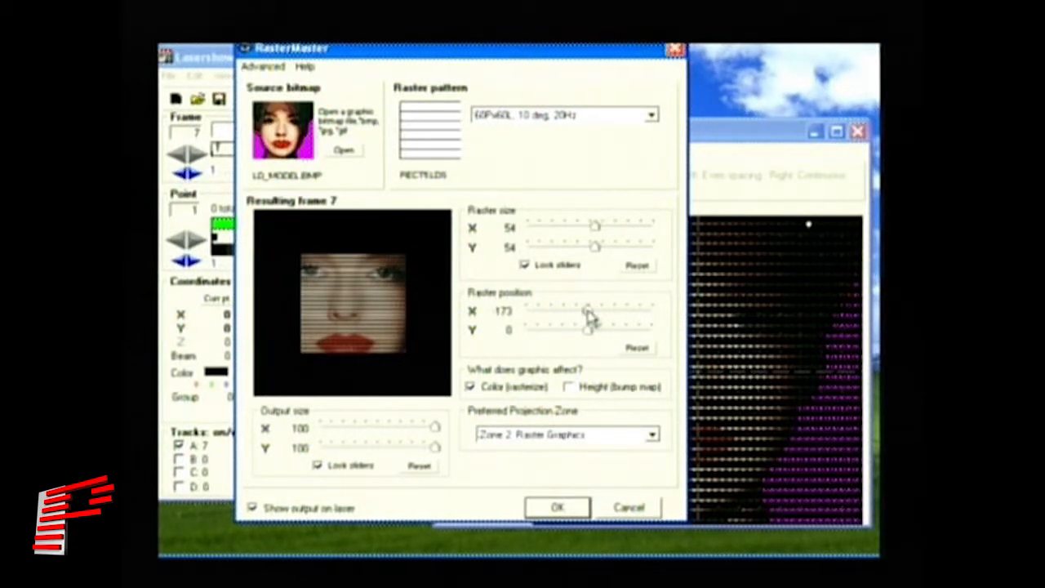
{"action": "left_click_drag", "start_coordinate": [588, 312], "coordinate": [568, 315]}
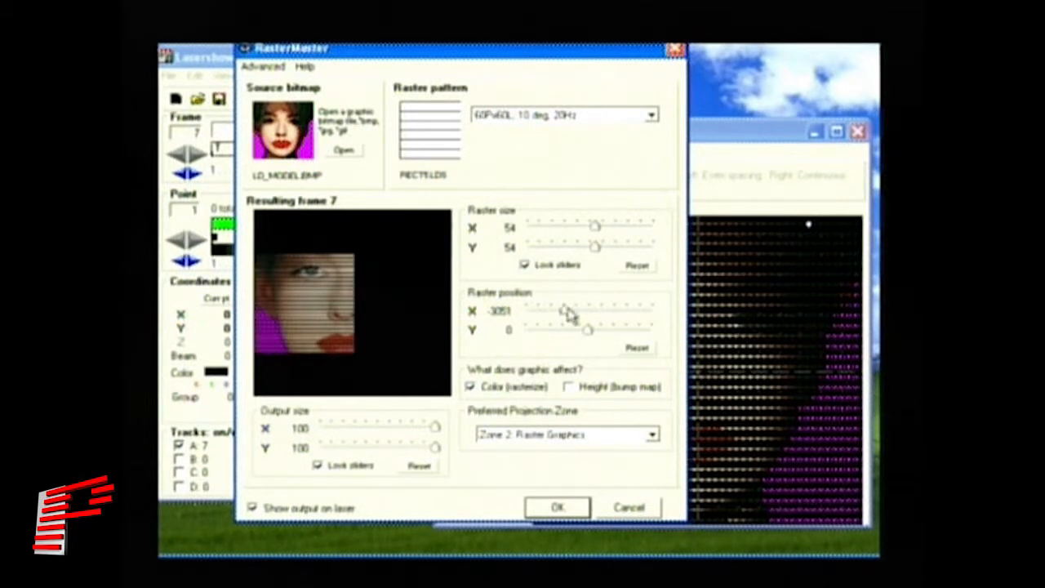
{"action": "left_click_drag", "start_coordinate": [568, 313], "coordinate": [588, 318]}
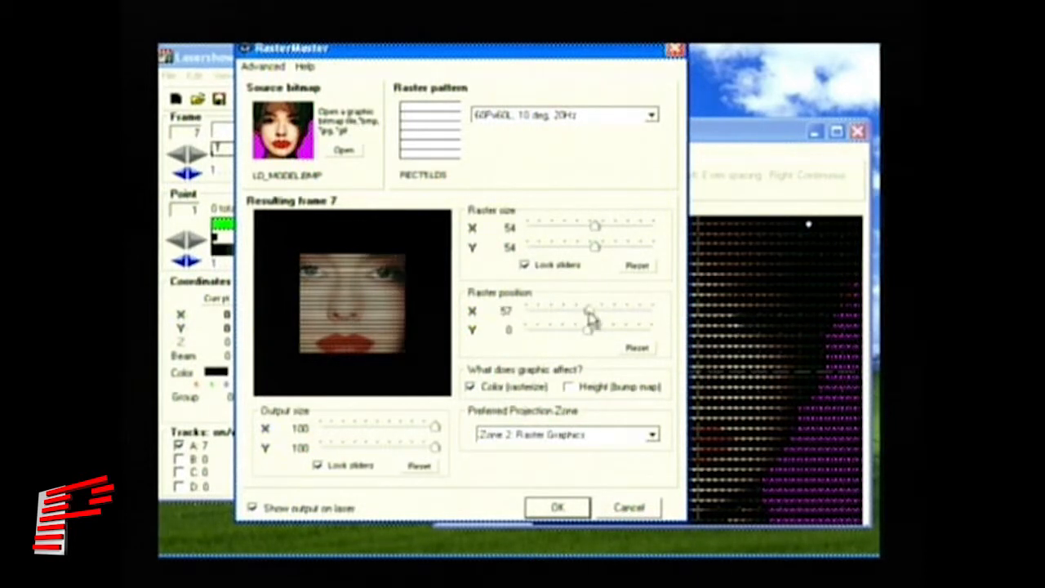
{"action": "left_click_drag", "start_coordinate": [588, 311], "coordinate": [608, 310]}
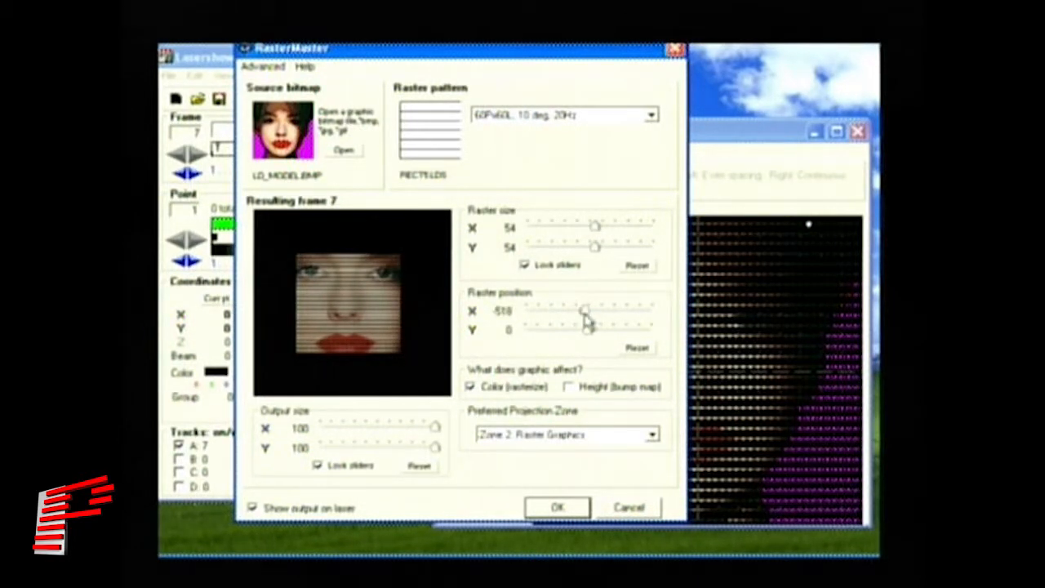
{"action": "left_click_drag", "start_coordinate": [591, 310], "coordinate": [584, 310]}
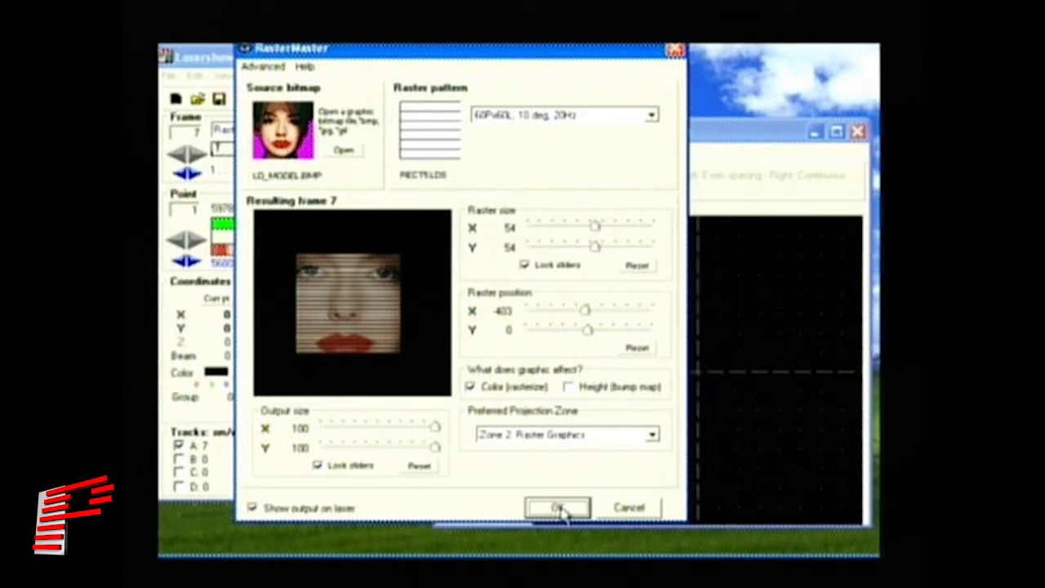
{"action": "left_click", "coordinate": [559, 506]}
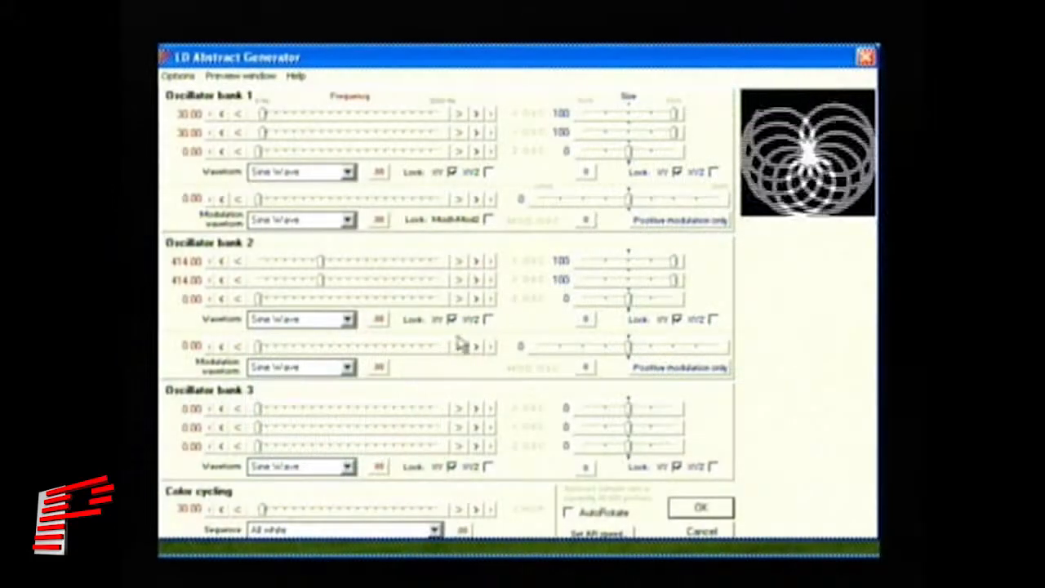
Step: Switch oscillator bank 2's waveform to Triangle Wave and confirm it
{"action": "left_click", "coordinate": [349, 319]}
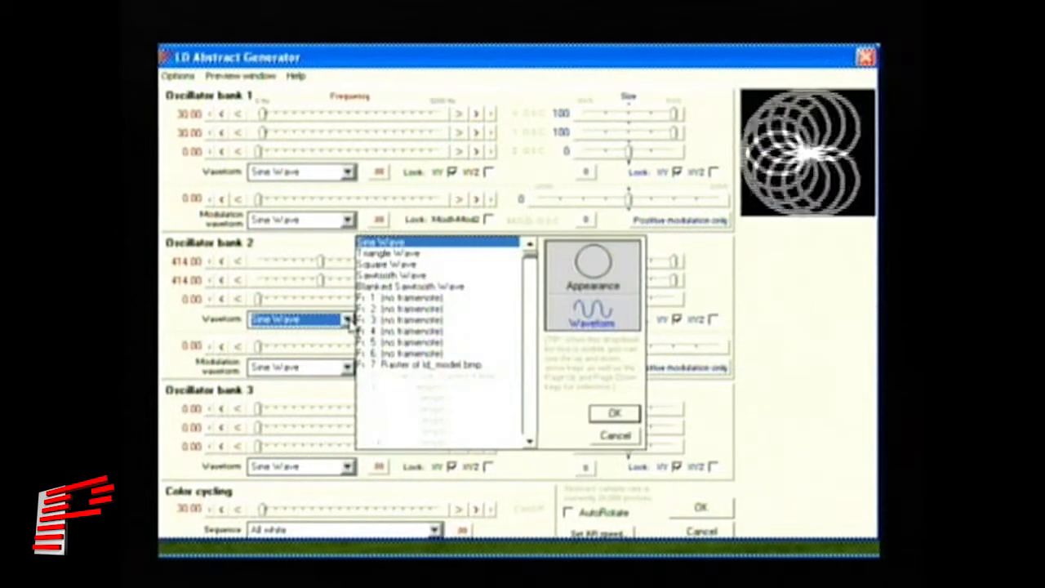
{"action": "left_click", "coordinate": [390, 253]}
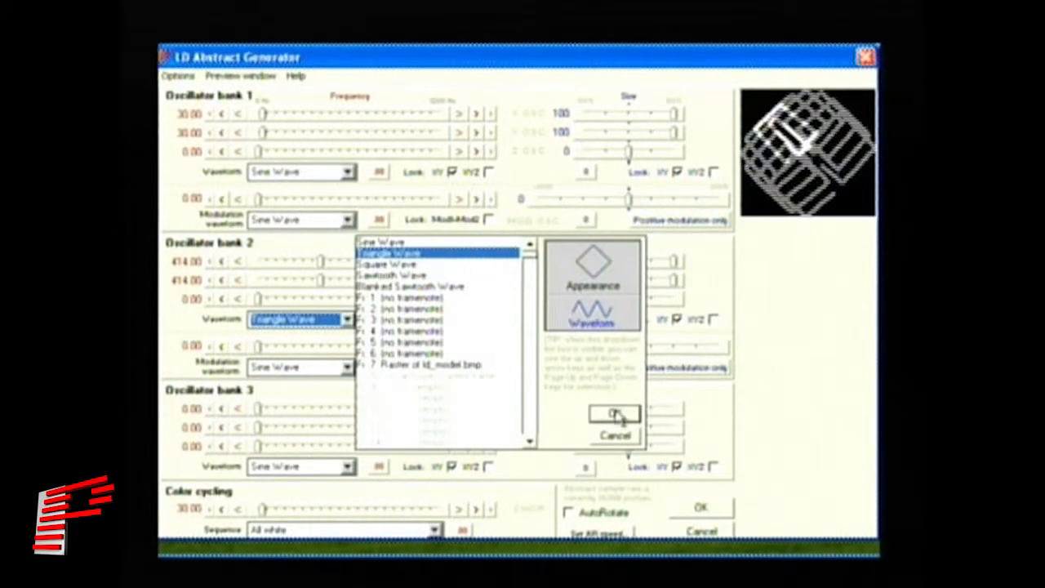
{"action": "left_click", "coordinate": [614, 415]}
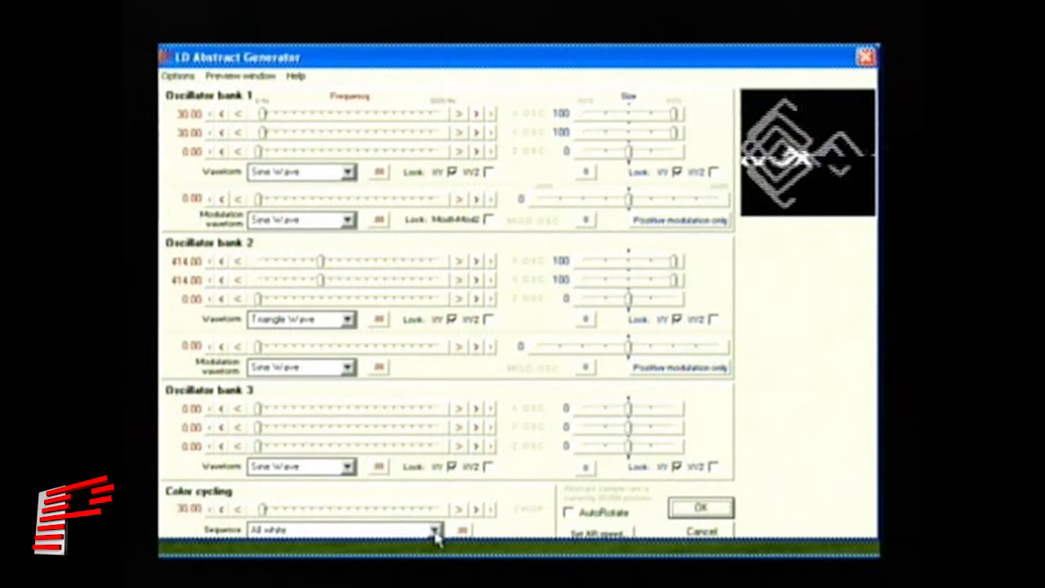
Step: Set the colour cycling sequence to Rainbow
{"action": "left_click", "coordinate": [432, 529]}
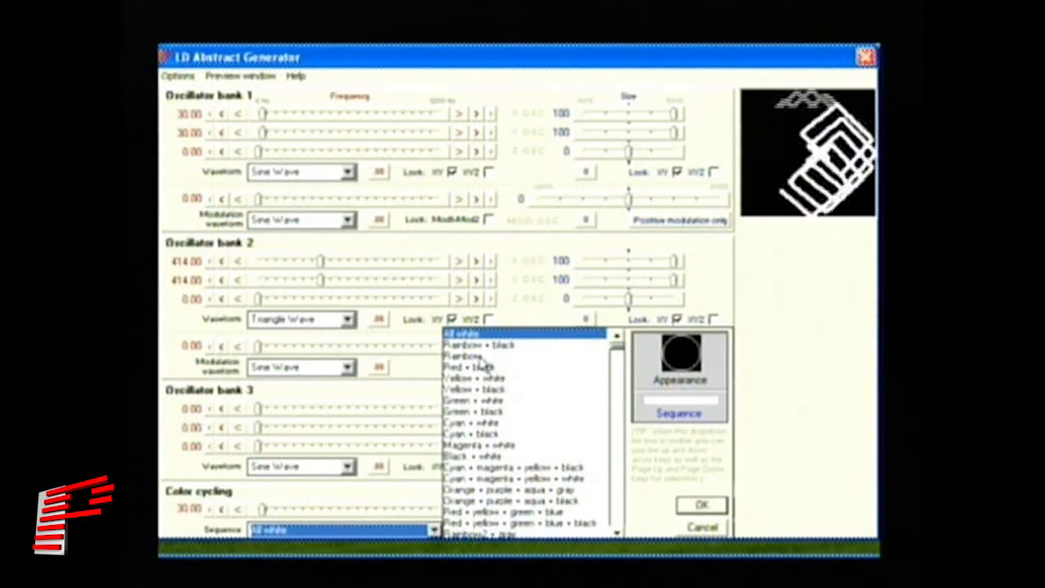
{"action": "left_click", "coordinate": [464, 356]}
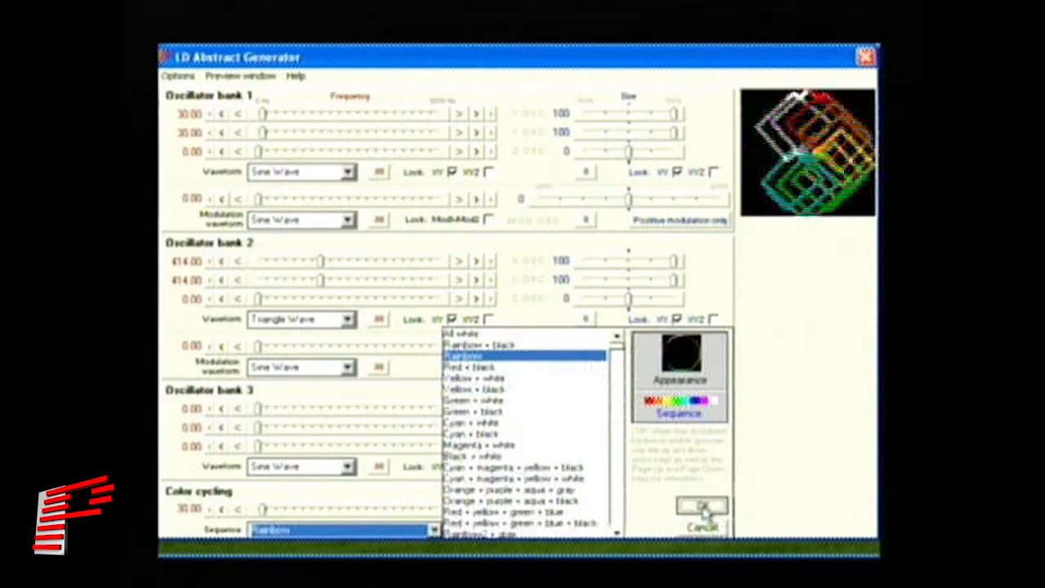